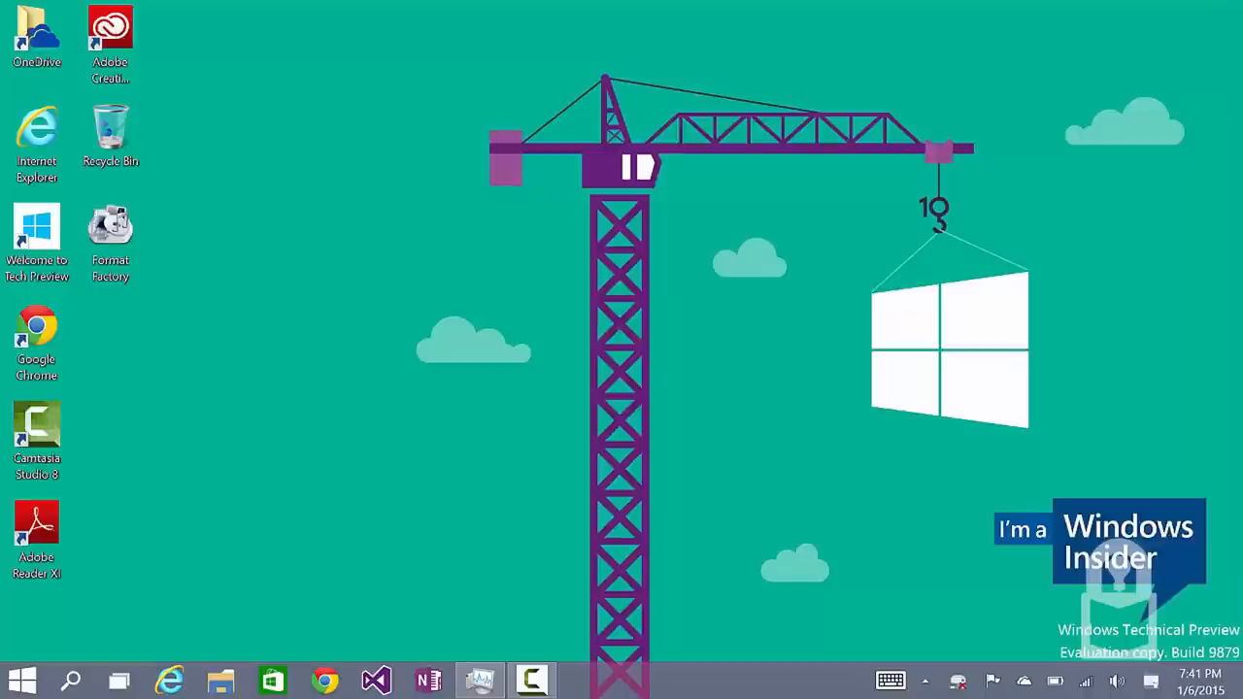
Step: Launch Internet Explorer and navigate to google.ca from the address bar
click(169, 680)
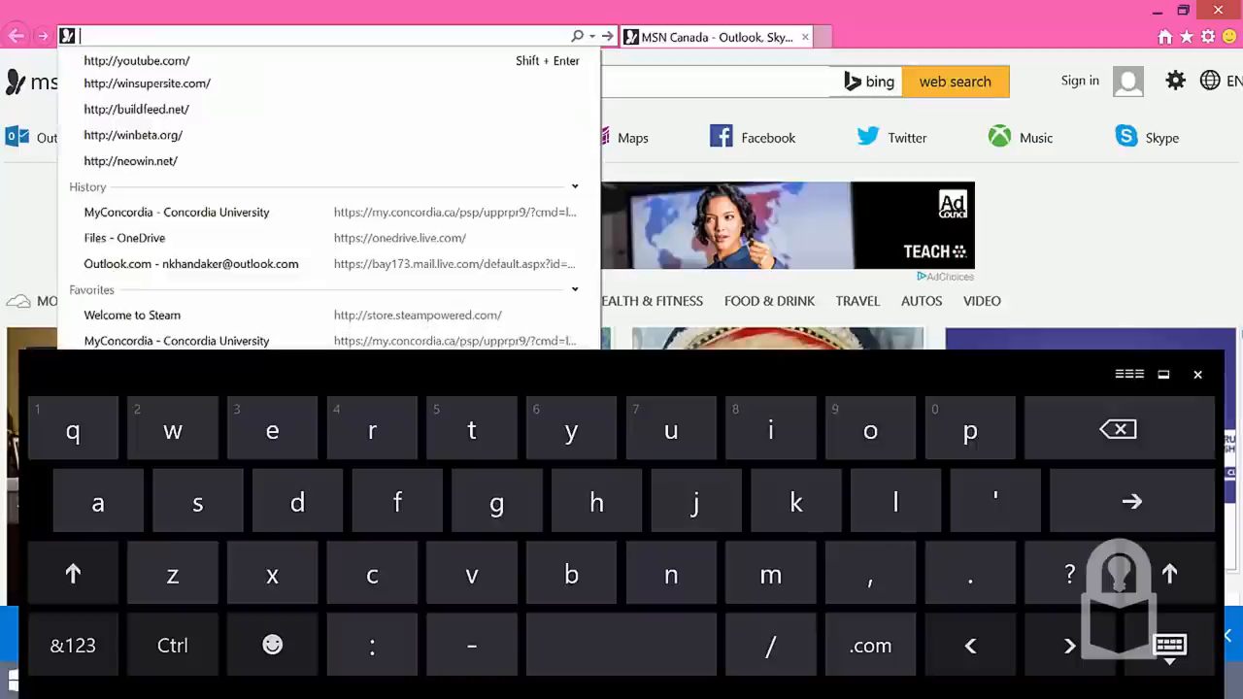
text(goo)
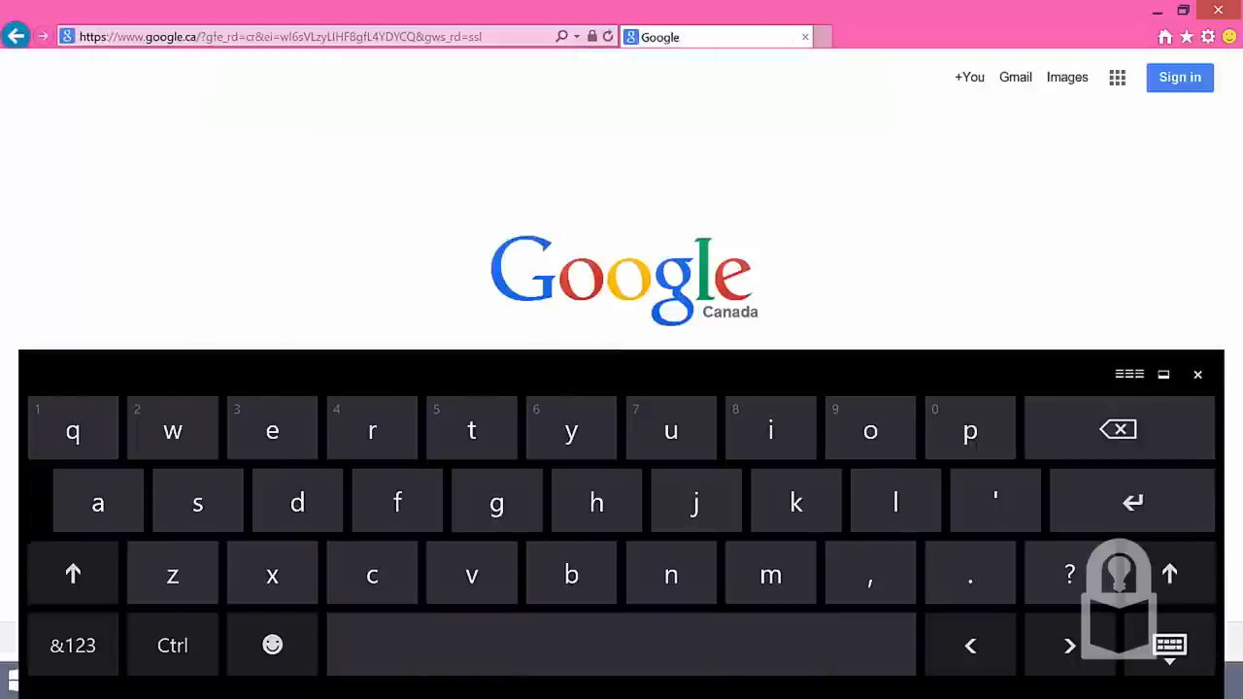
click(1196, 373)
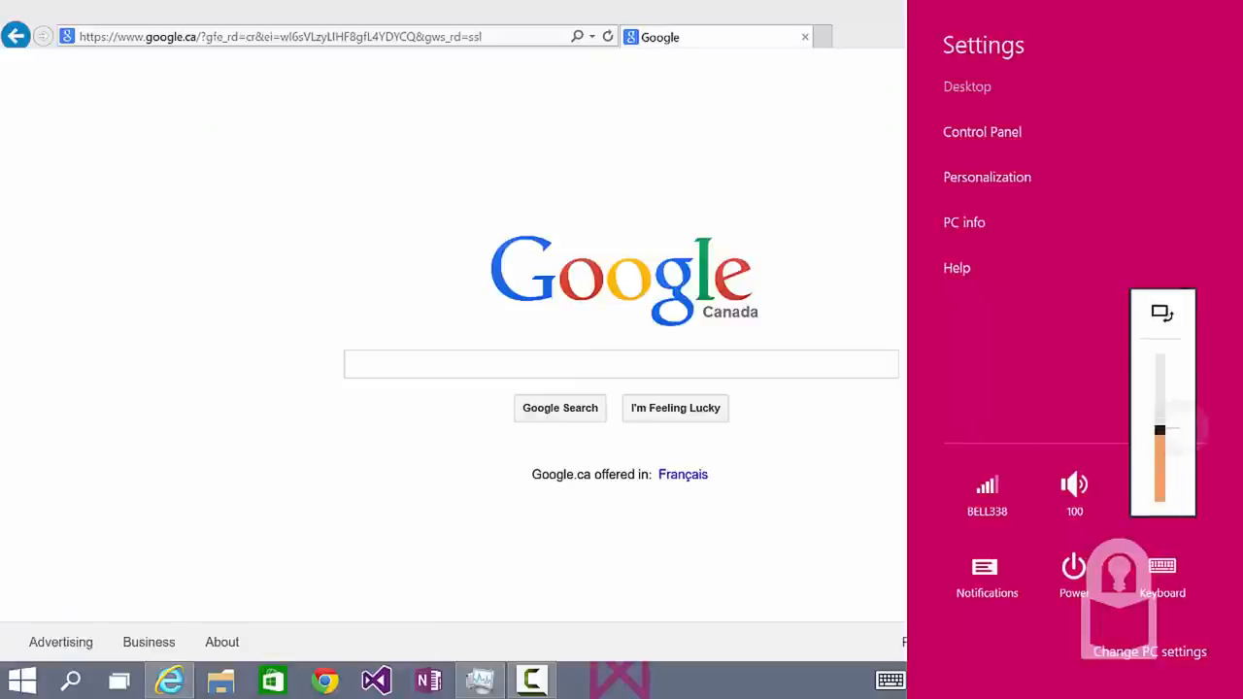
Step: Search Google for 'download windows 8.1 recovery'
click(1162, 573)
text(download windows)
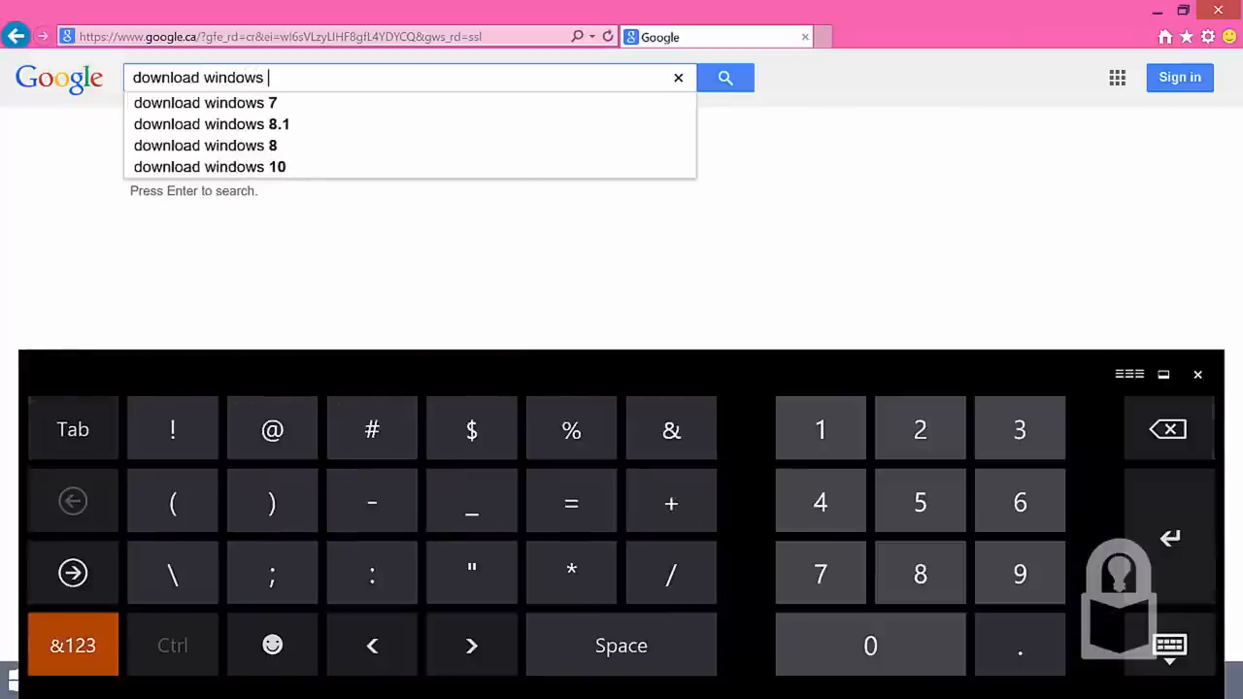
click(212, 124)
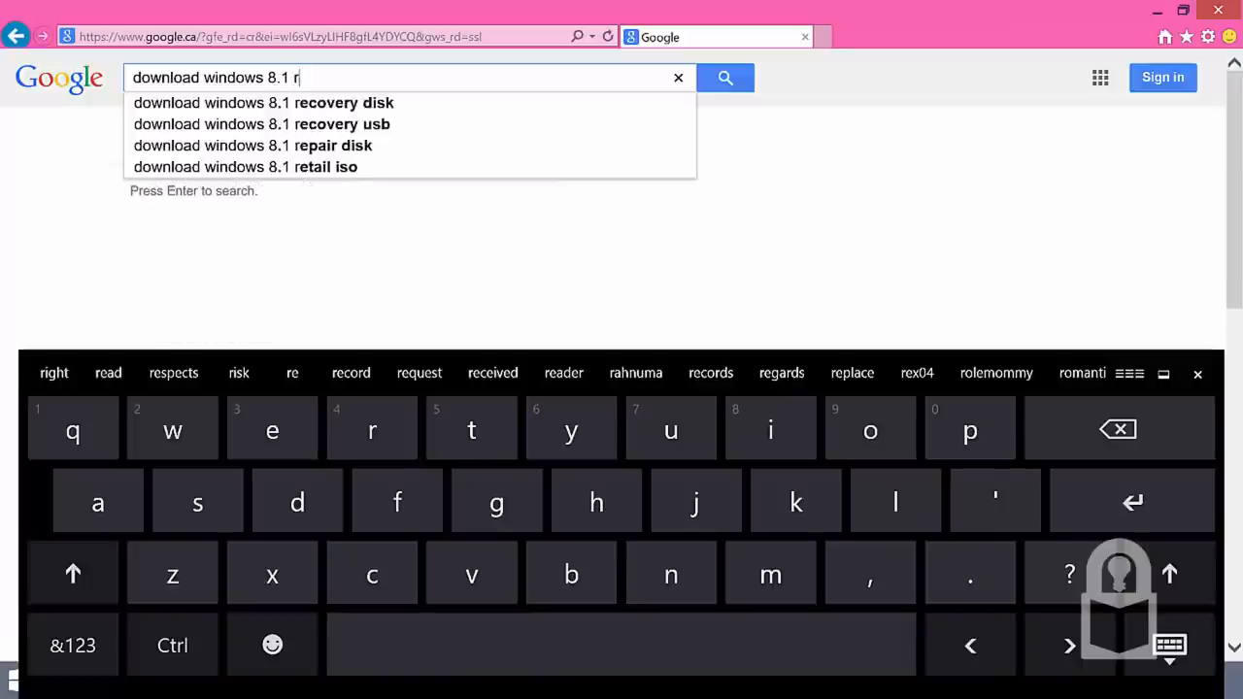
text(ecov)
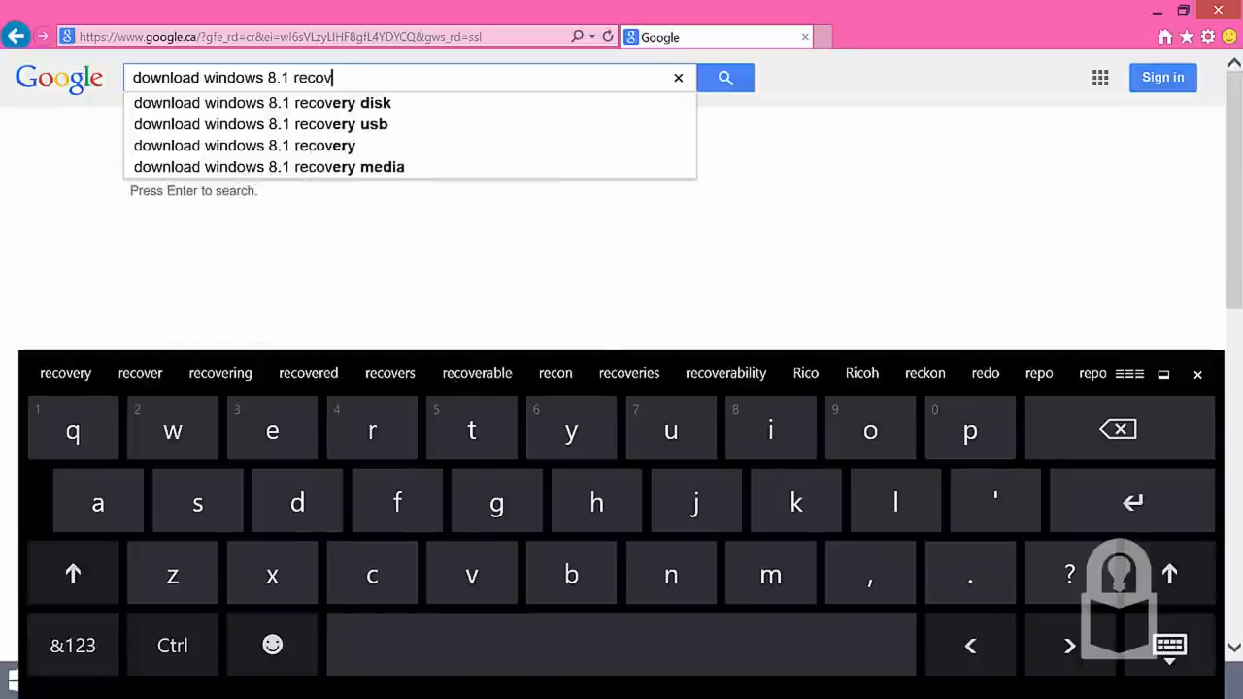
click(245, 144)
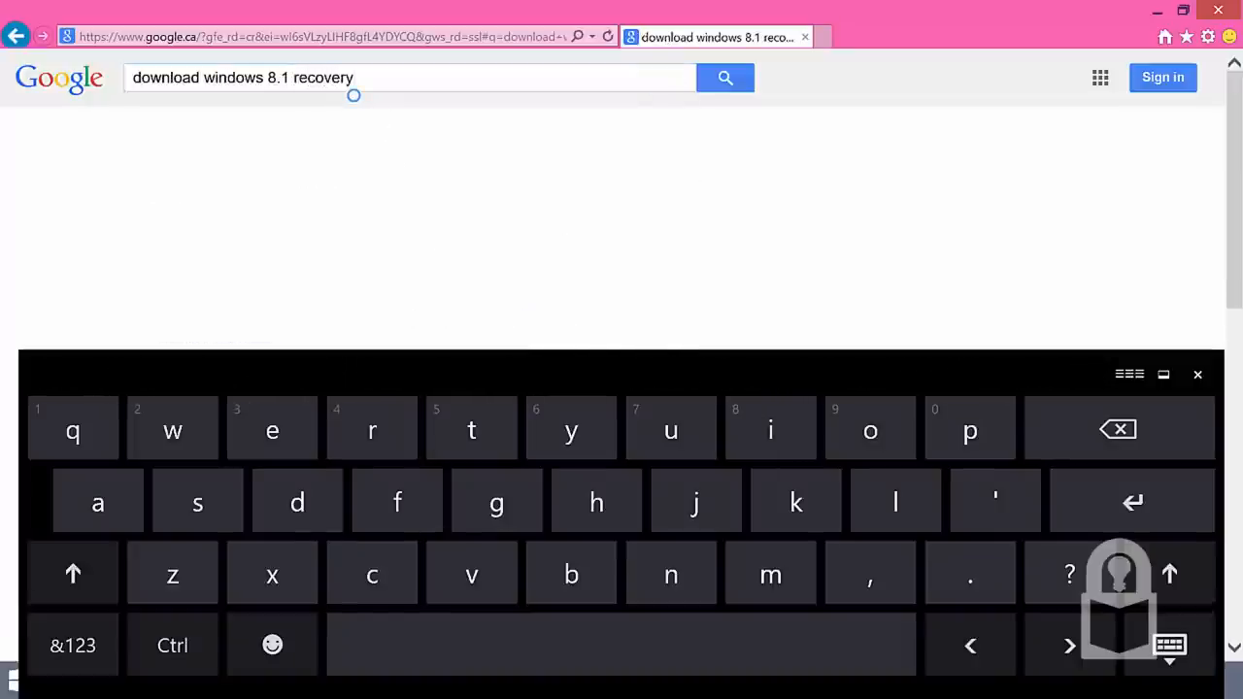
Step: Browse the recovery search results, briefly visiting 'Create installation media for Windows 8.1' and returning
click(724, 78)
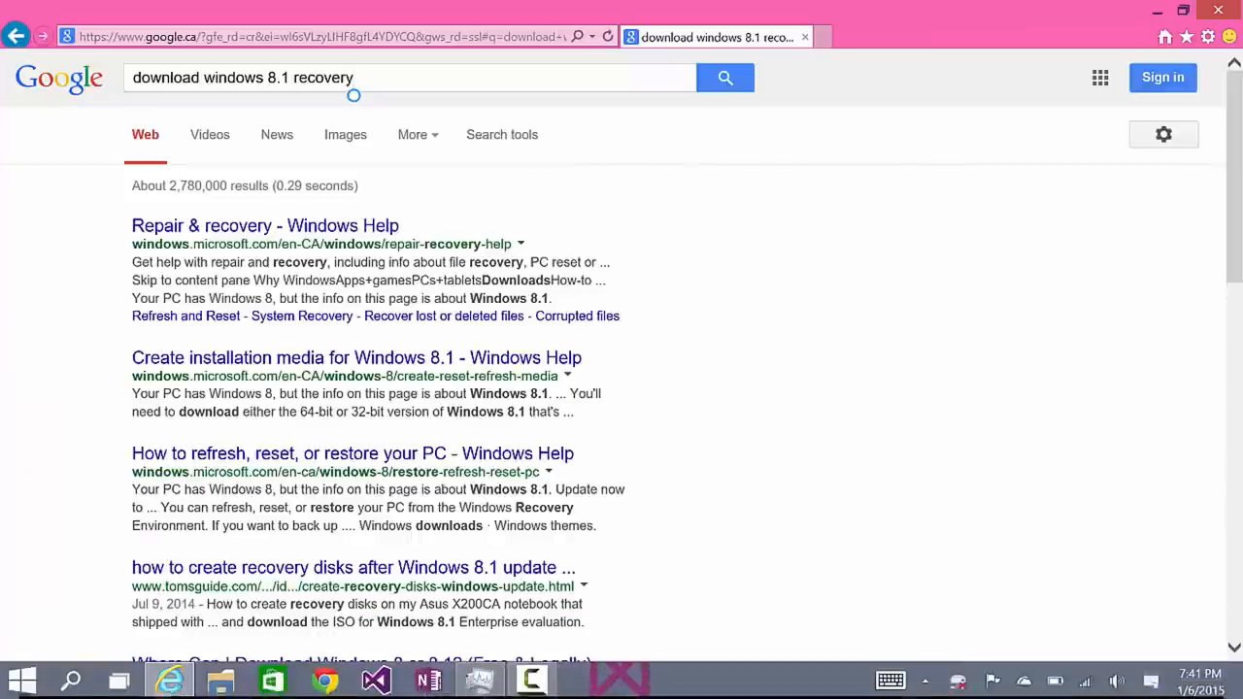
scroll(down, 3)
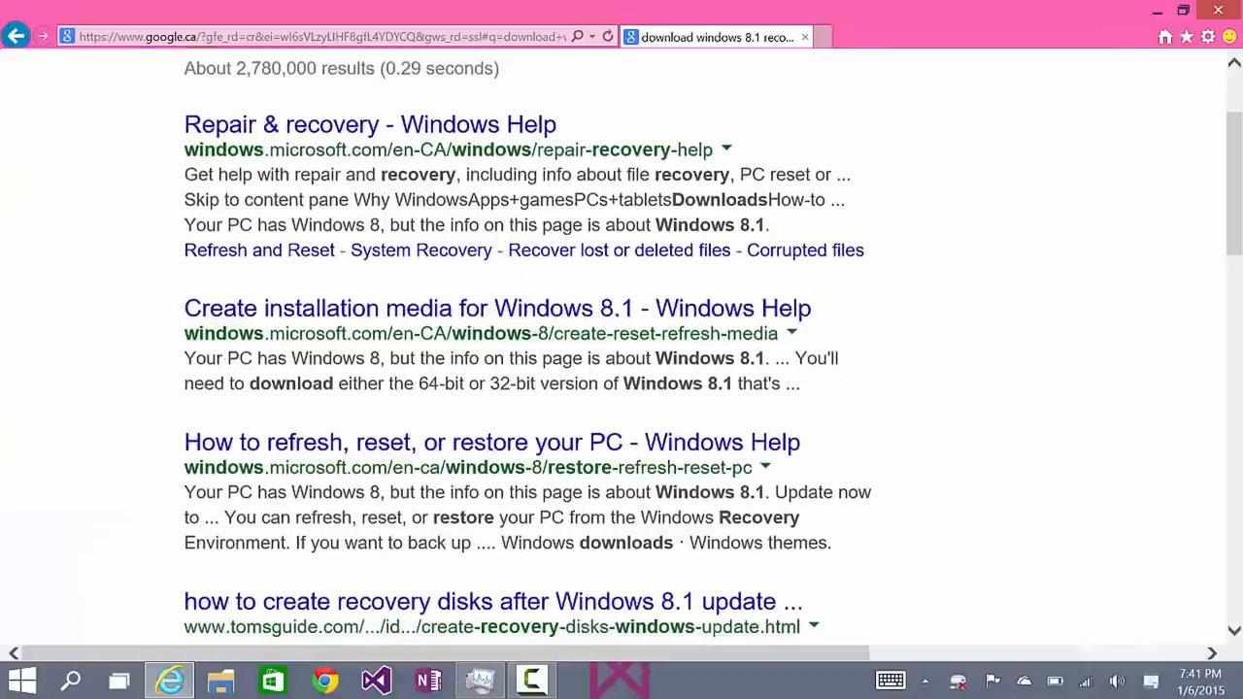
scroll(down, 3)
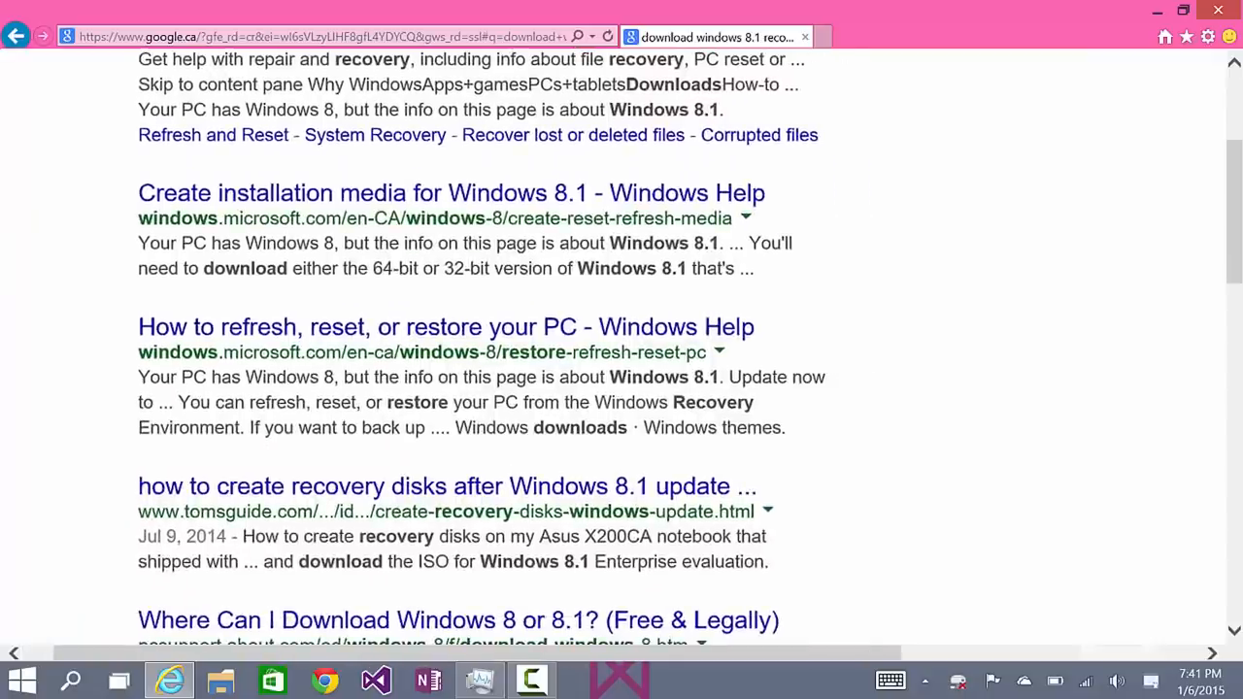
scroll(down, 3)
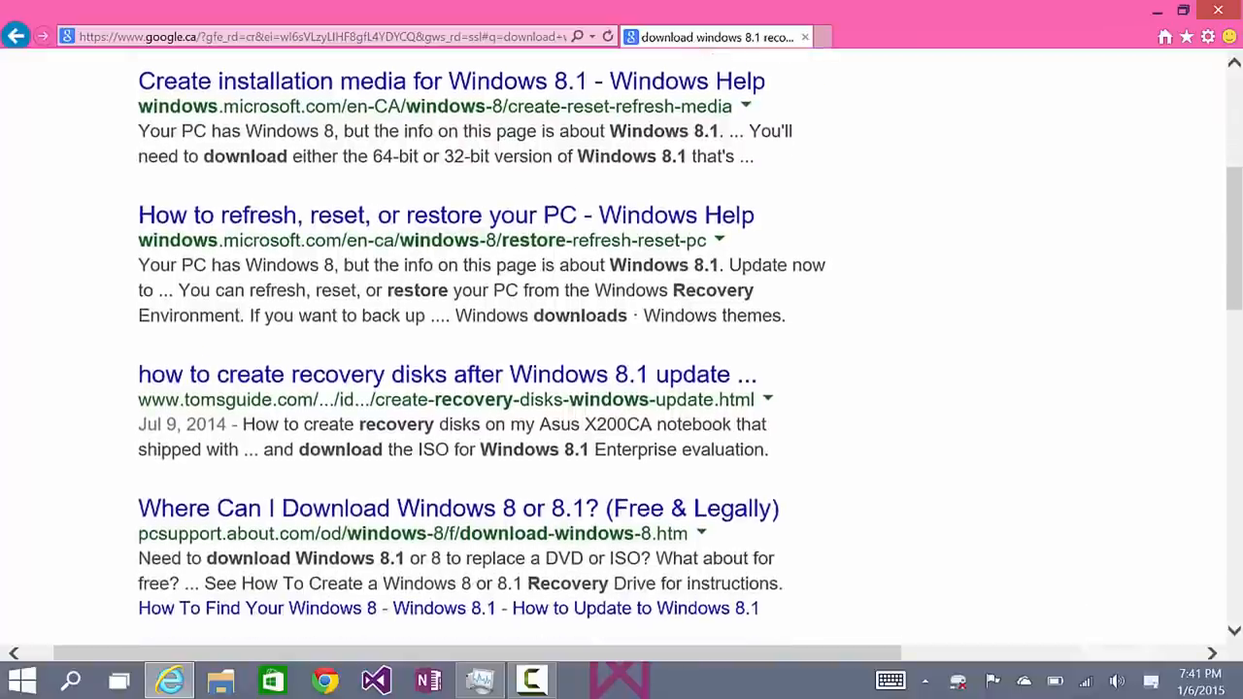
scroll(up, 3)
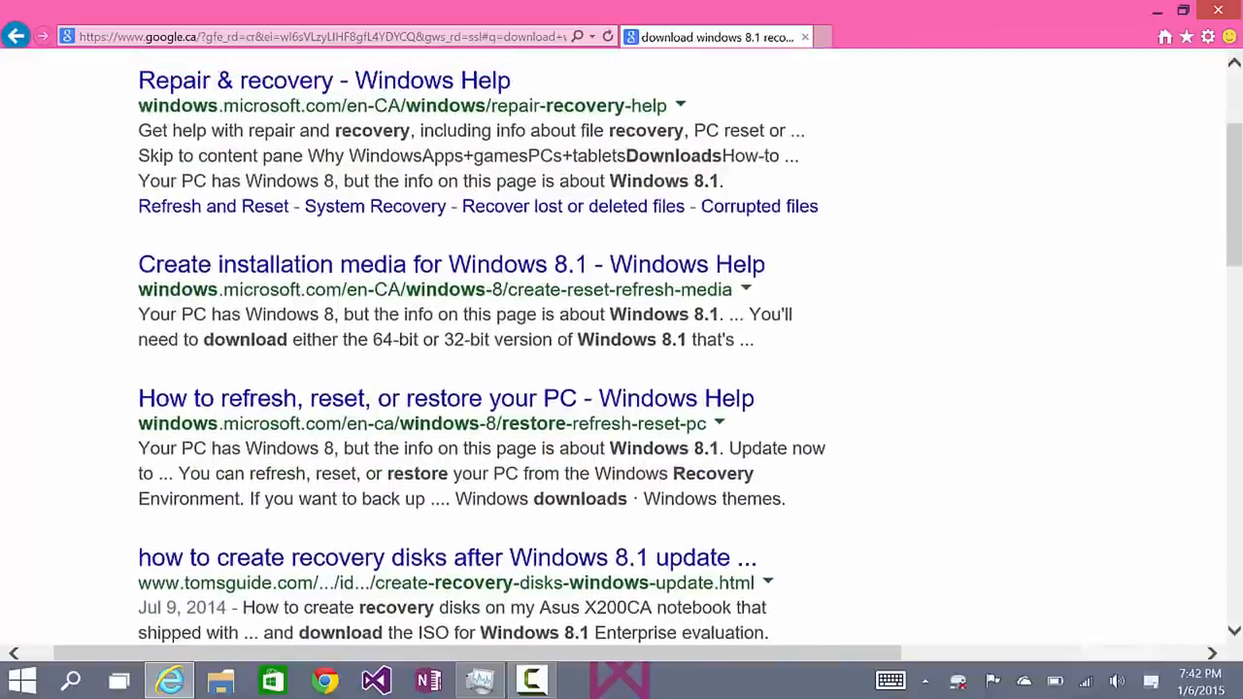
scroll(up, 3)
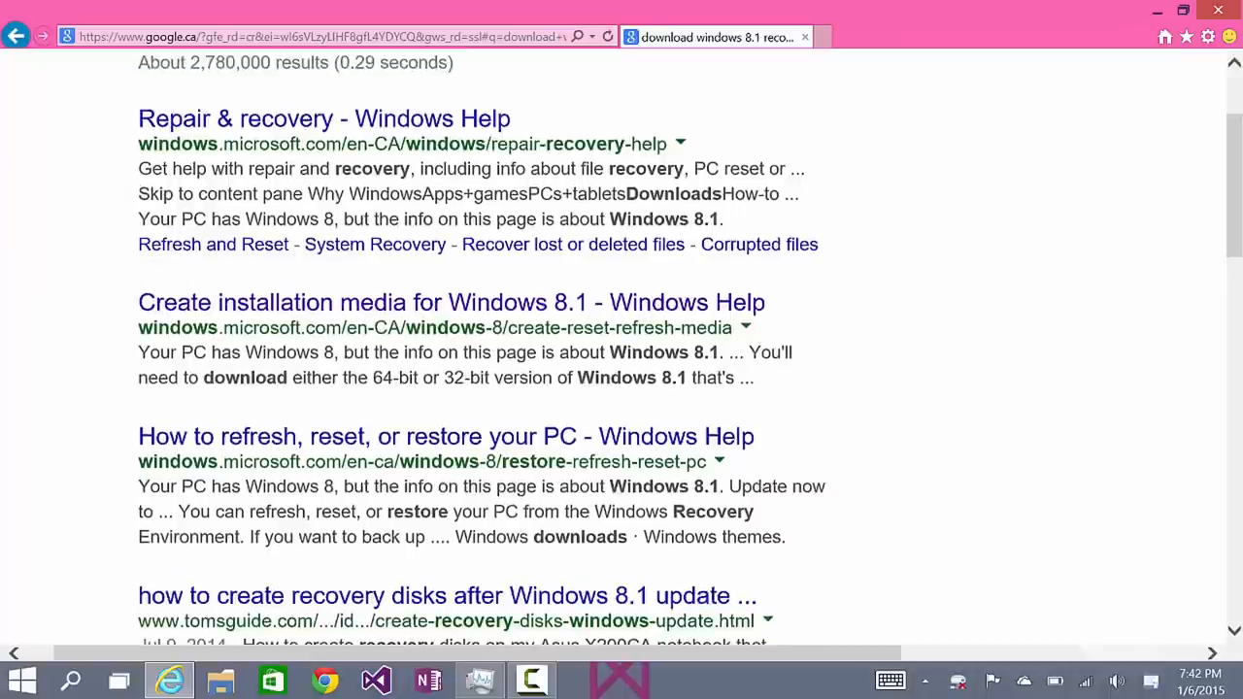
click(450, 303)
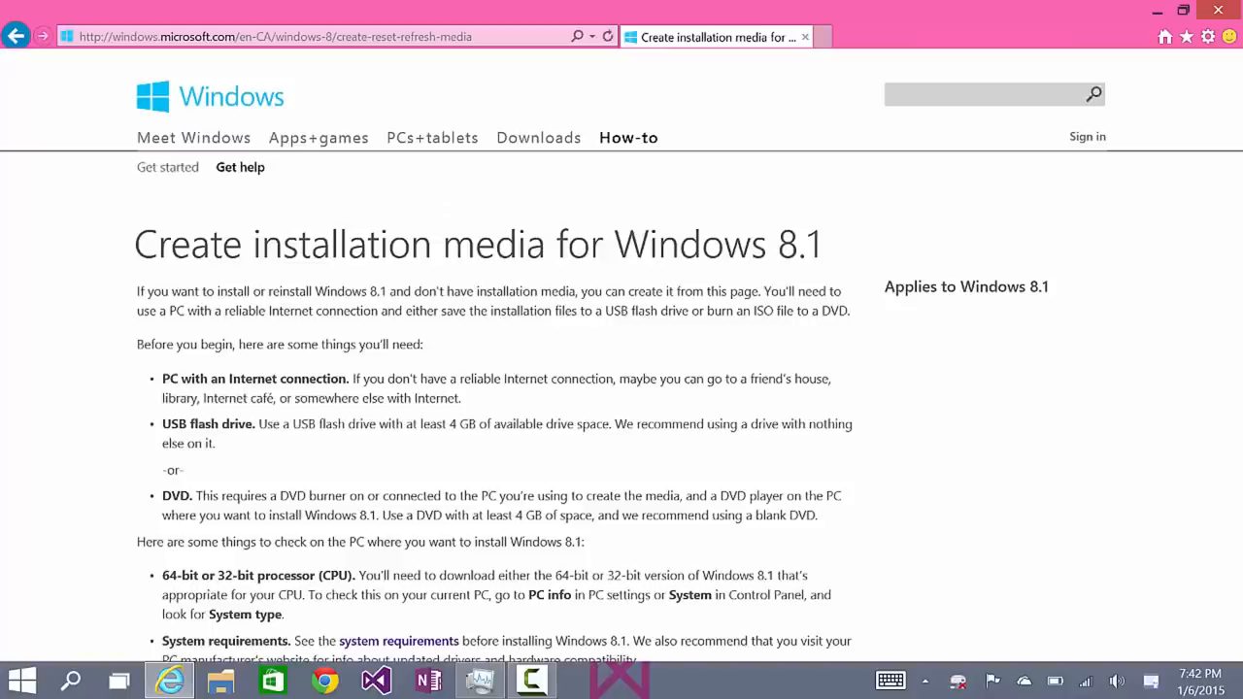
click(15, 35)
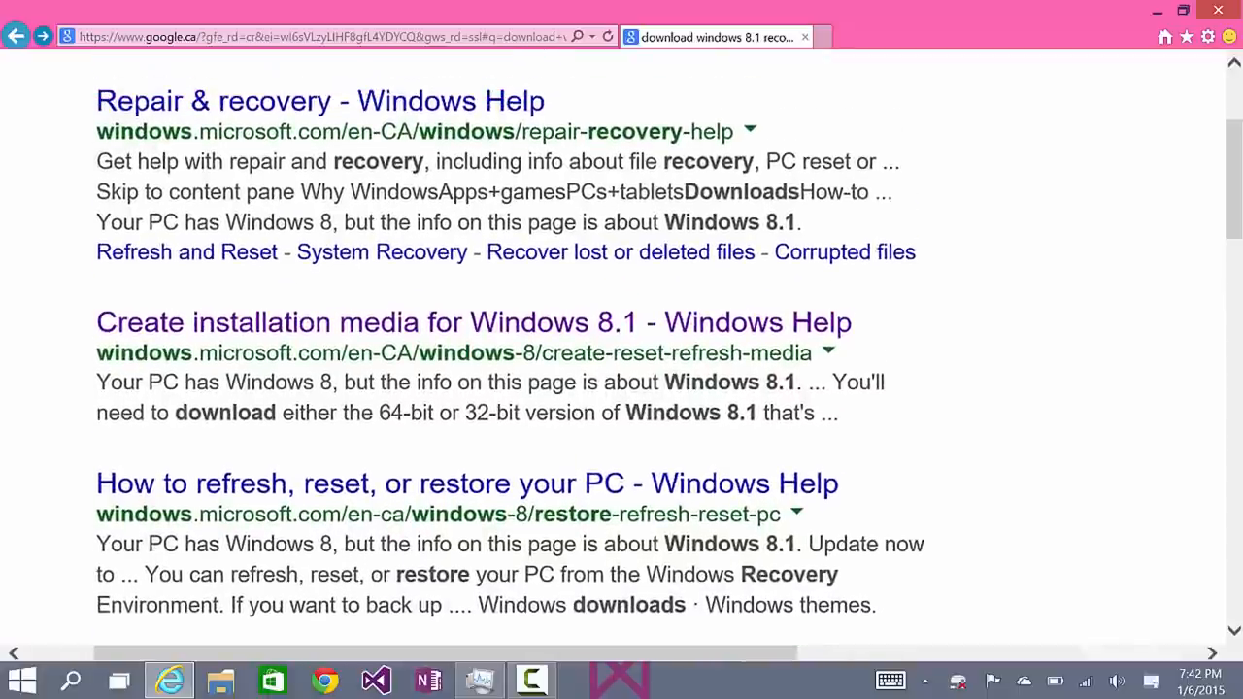
scroll(up, 3)
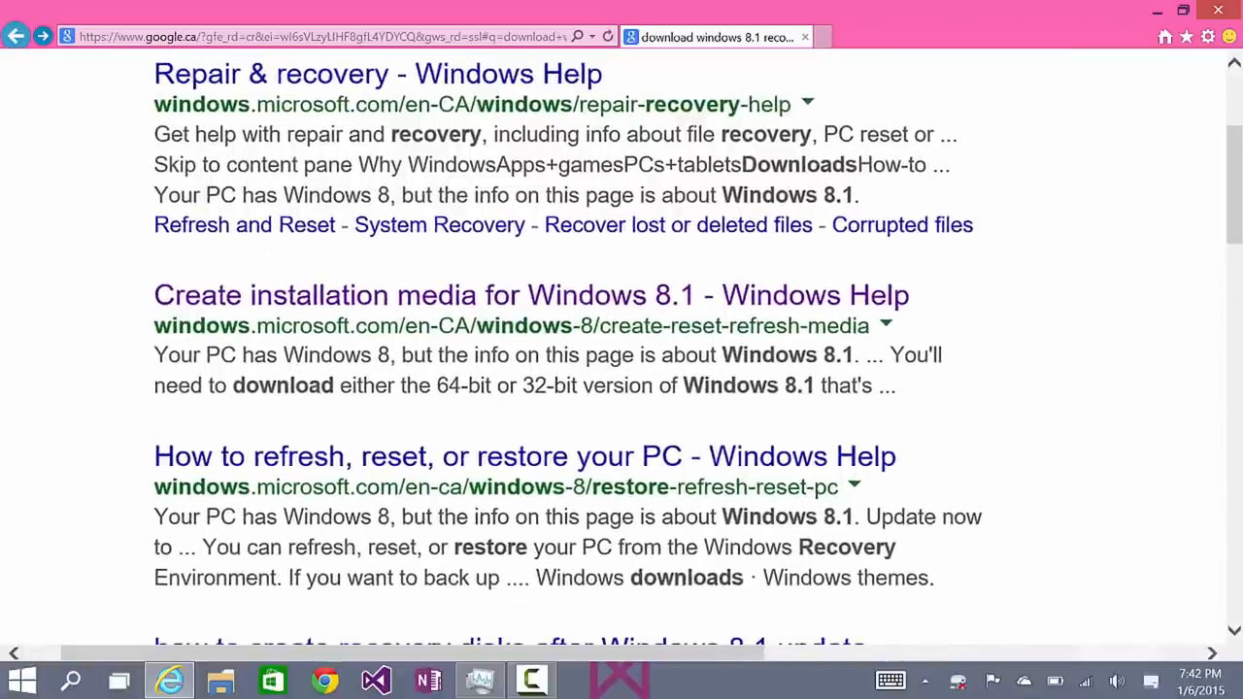
Step: From the 'Create installation media for Windows 8.1' page, download and run the media creation tool
click(532, 295)
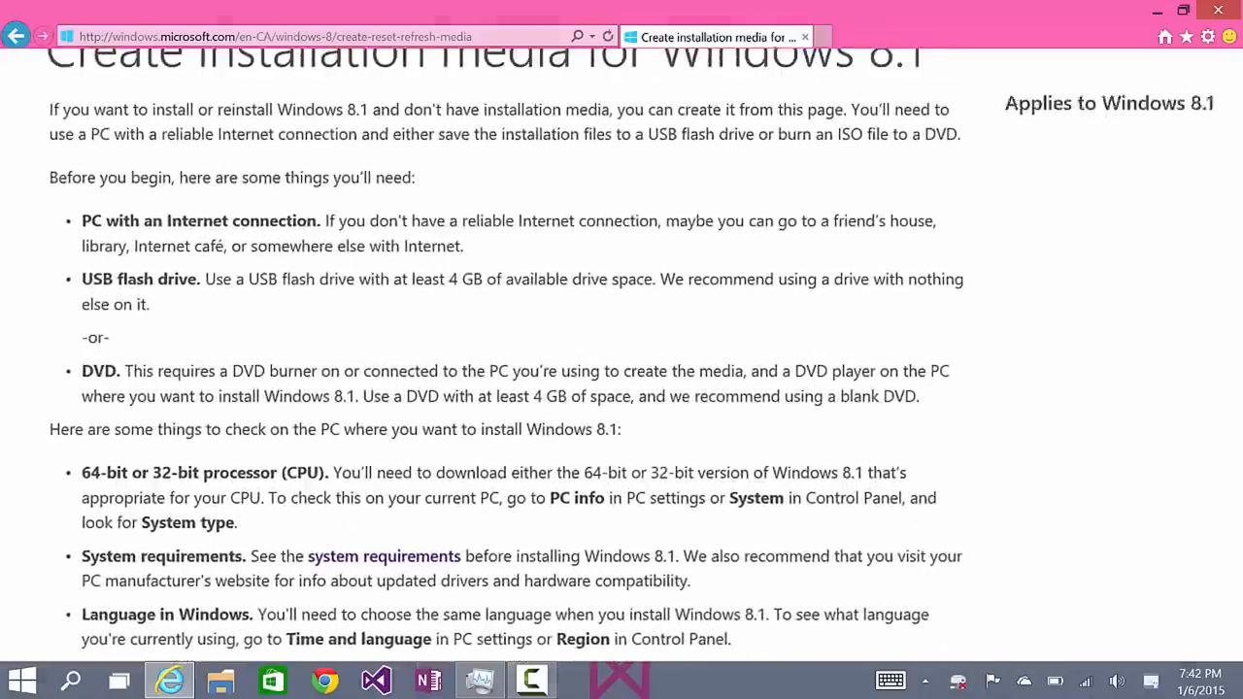
scroll(down, 3)
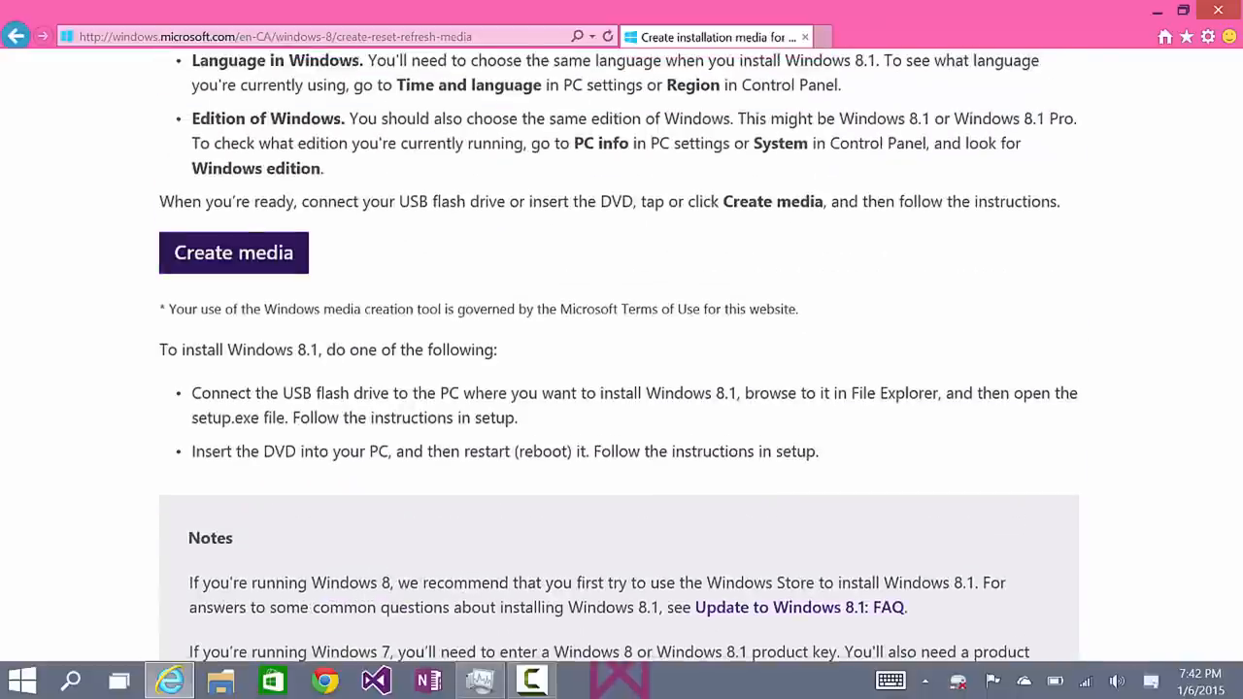
click(233, 253)
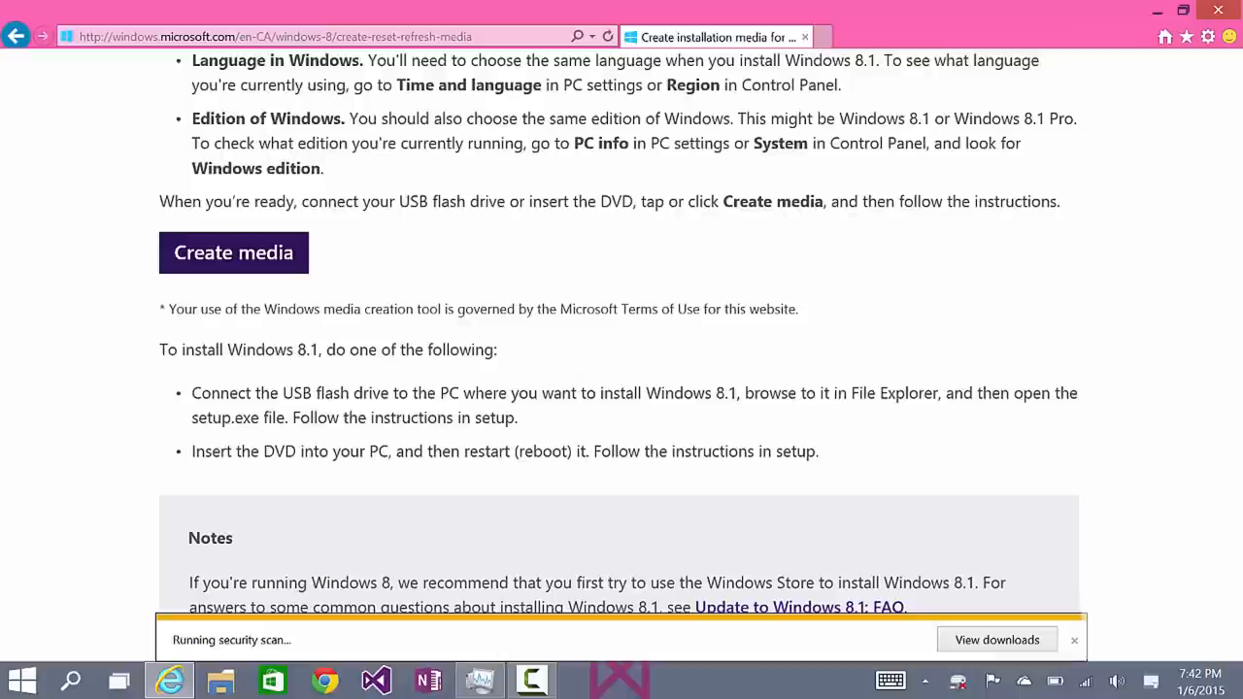
click(1074, 639)
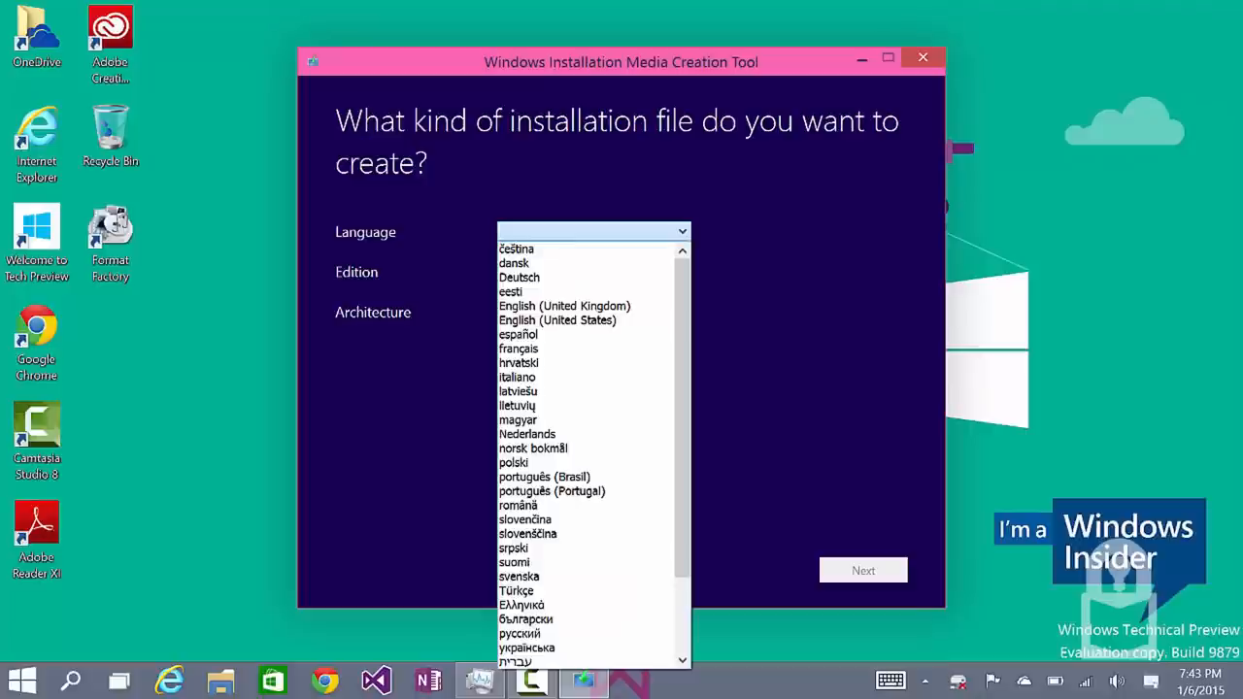
Step: Choose English (United States) and Windows 8.1 Pro, correcting an initial Windows 8.1 N pick
click(558, 318)
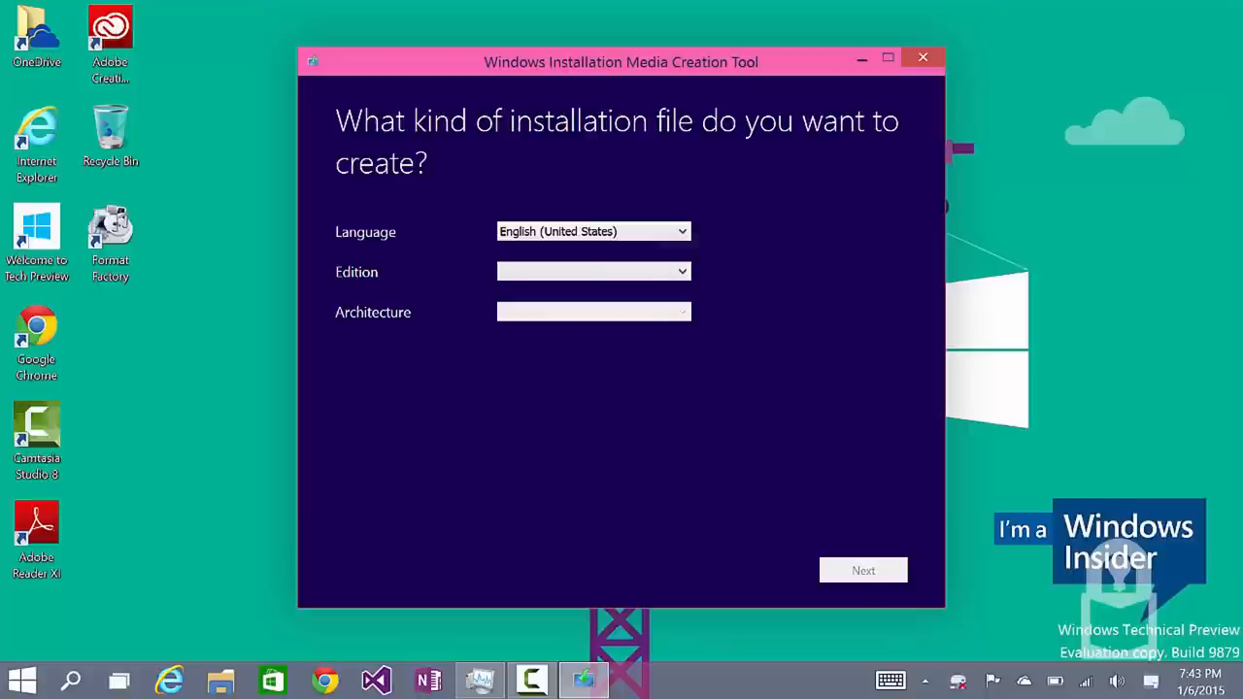
click(592, 272)
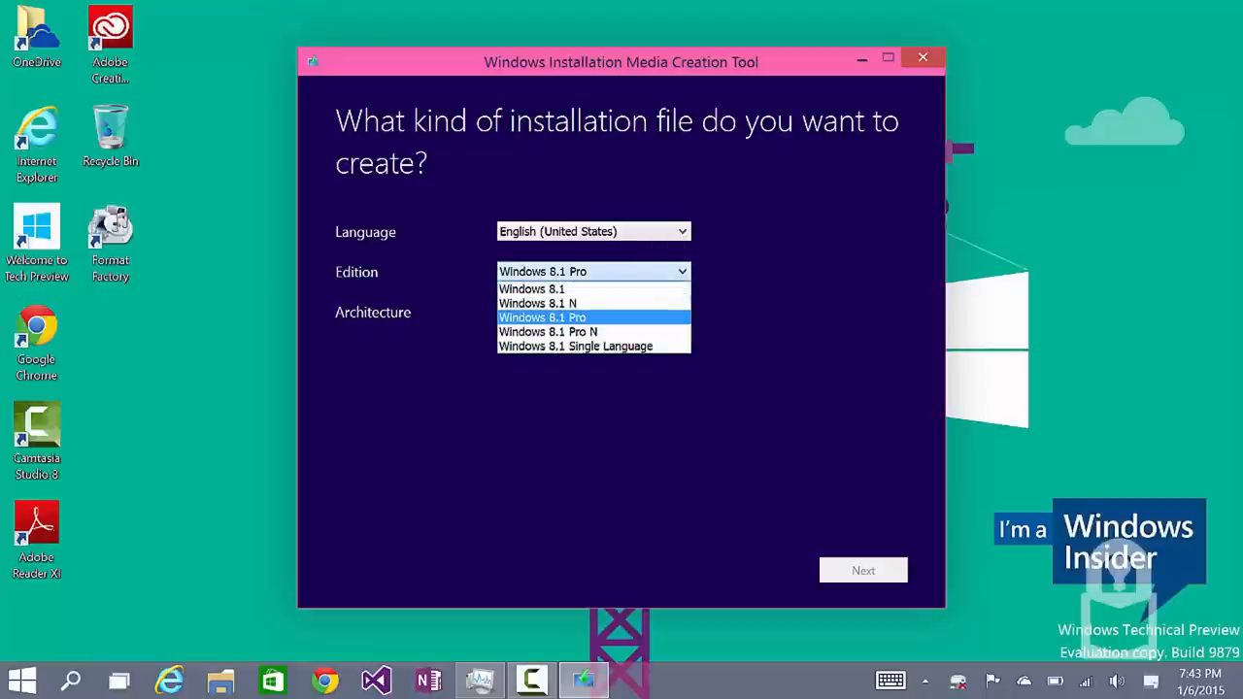
click(537, 303)
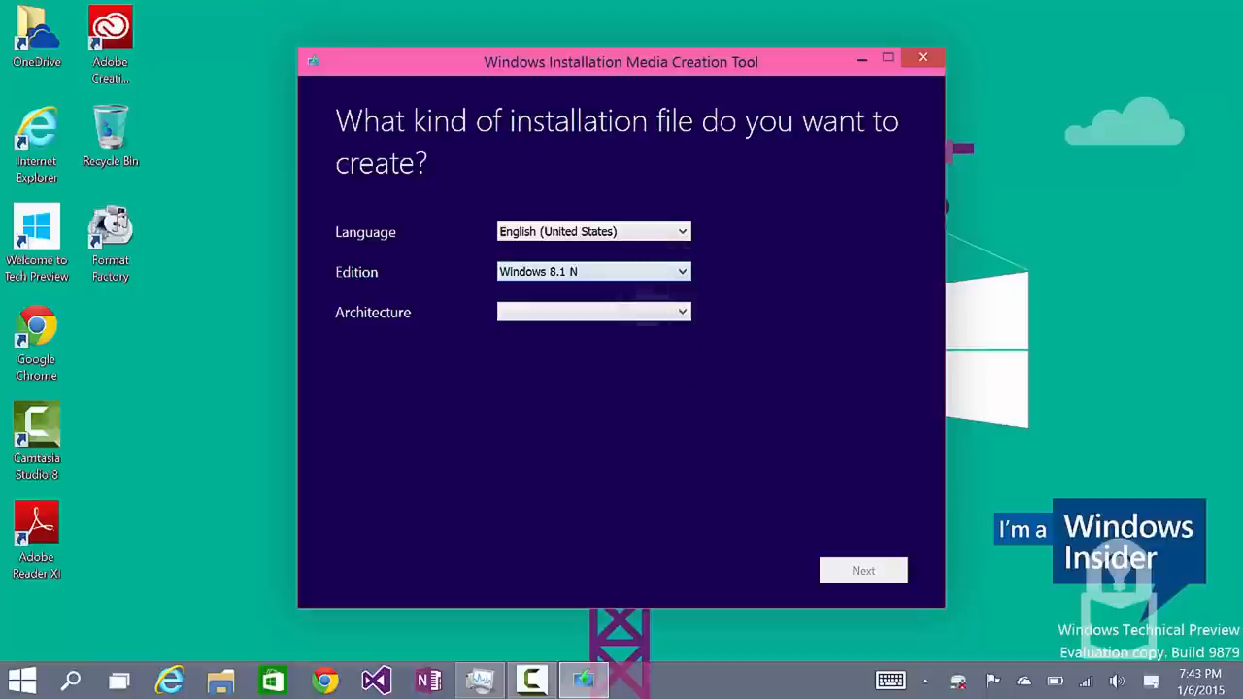
click(592, 272)
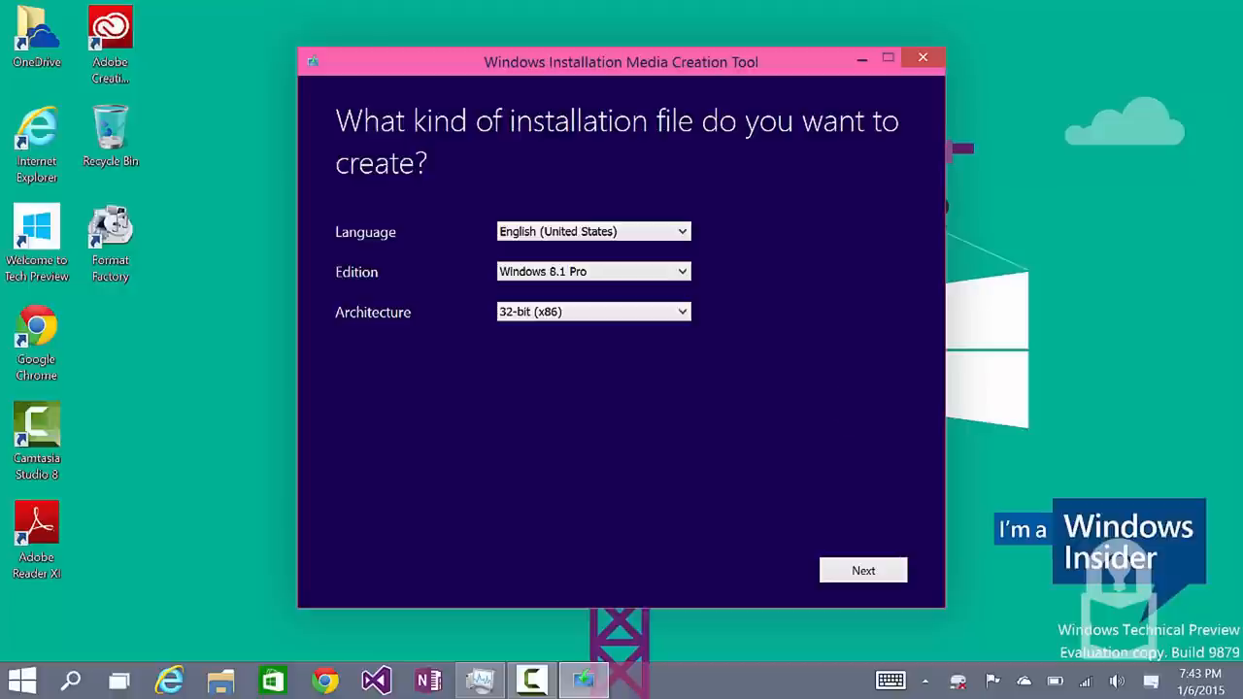
Step: Select the ISO file option and continue to the Save As dialog
click(863, 571)
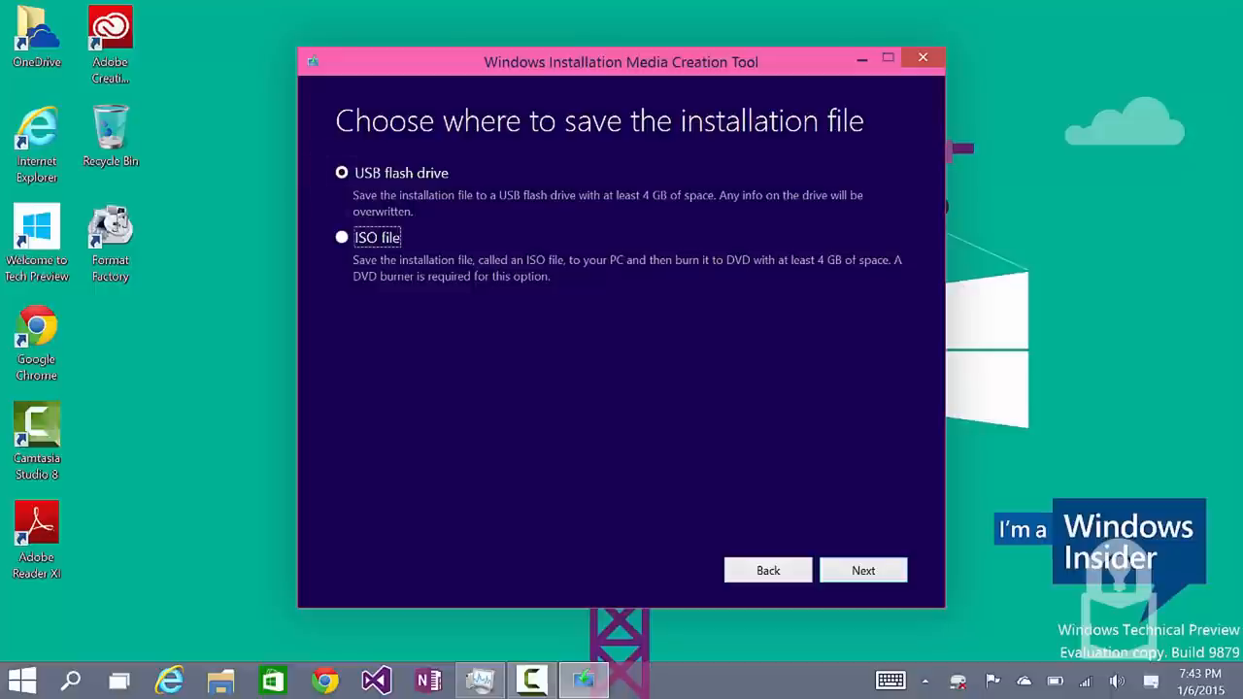
click(342, 237)
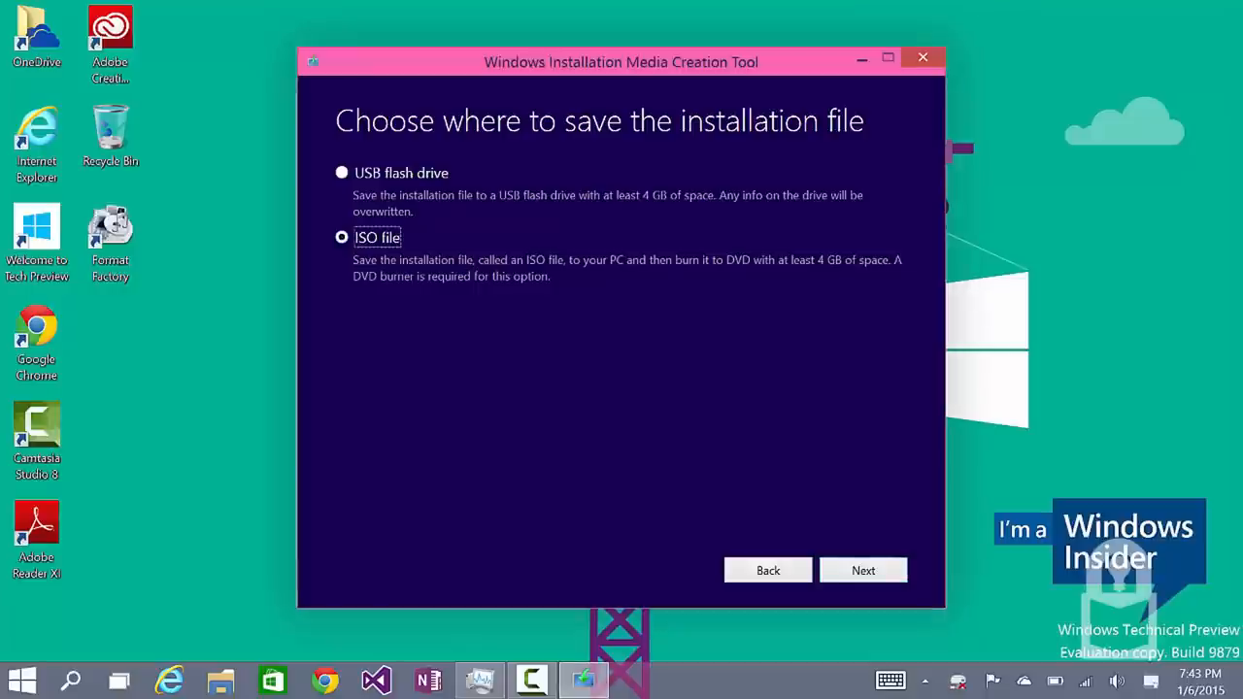
click(342, 171)
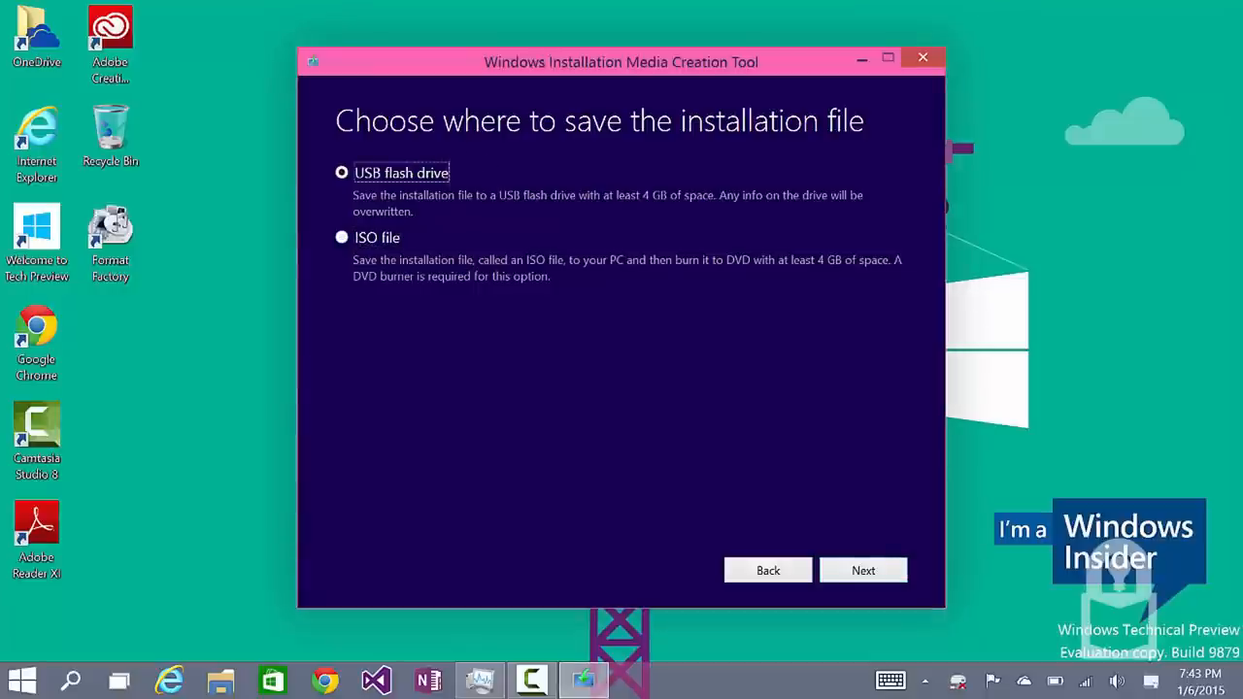
click(342, 237)
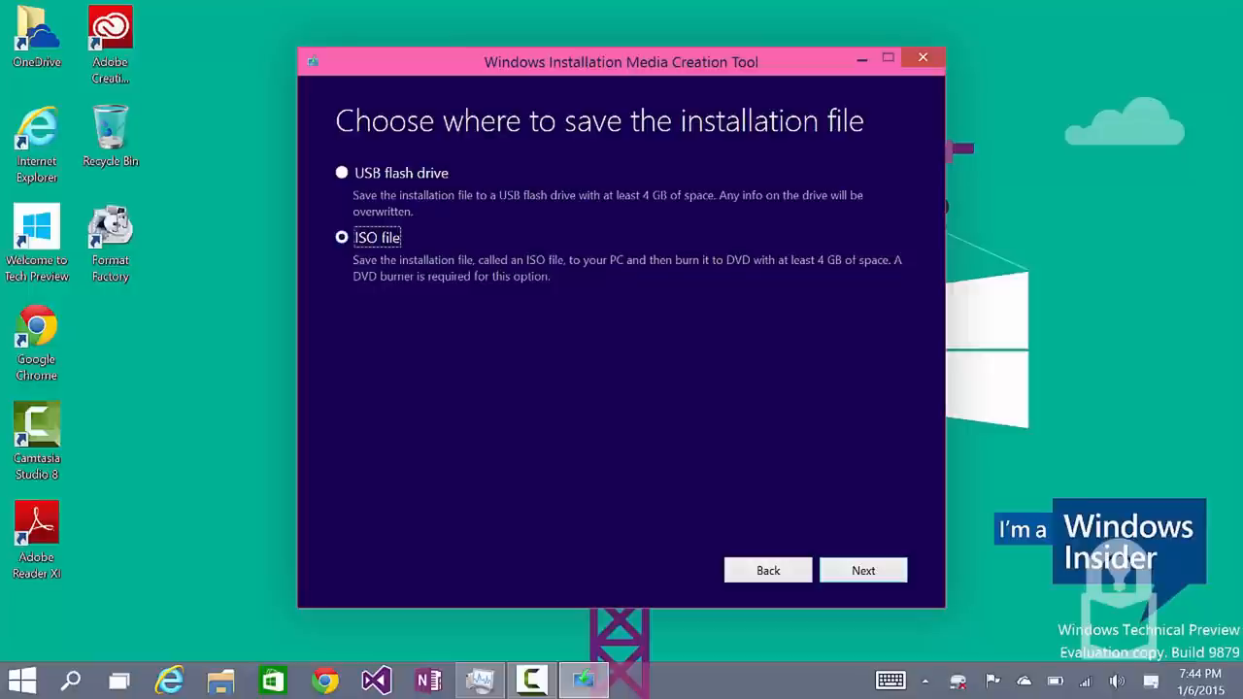
click(862, 571)
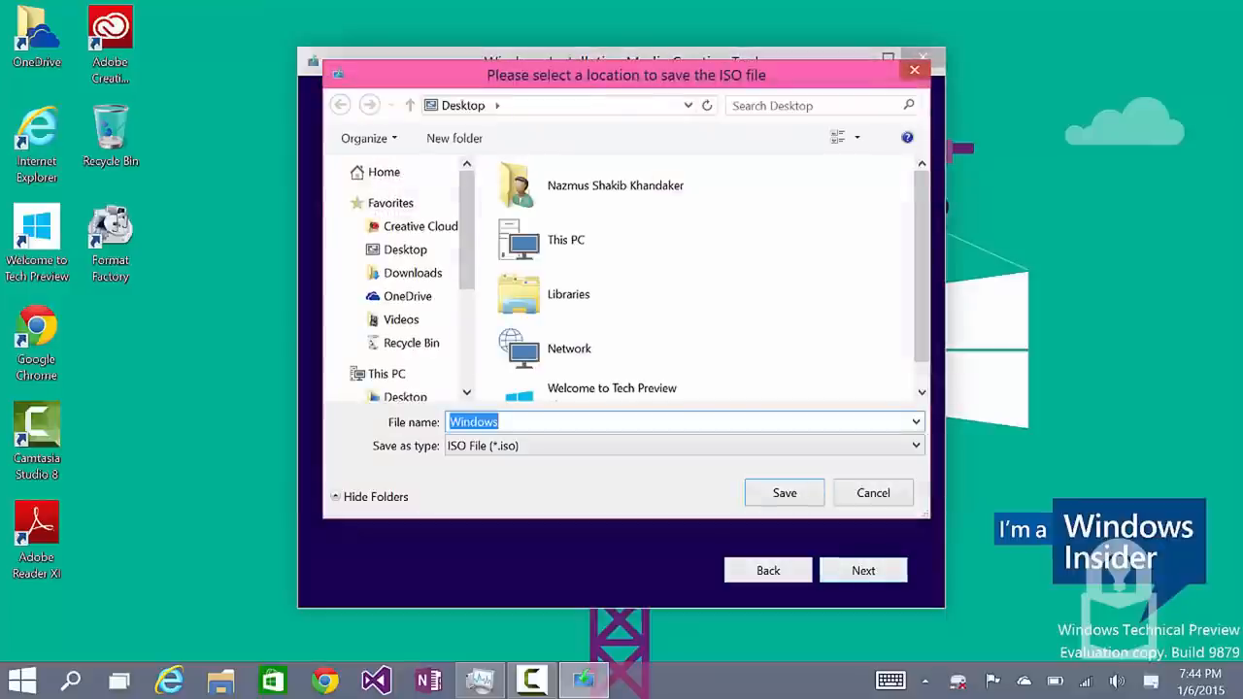
Step: Point the save location to This PC > Downloads and name the file 'Windows 8.1 Pro x86'
click(386, 373)
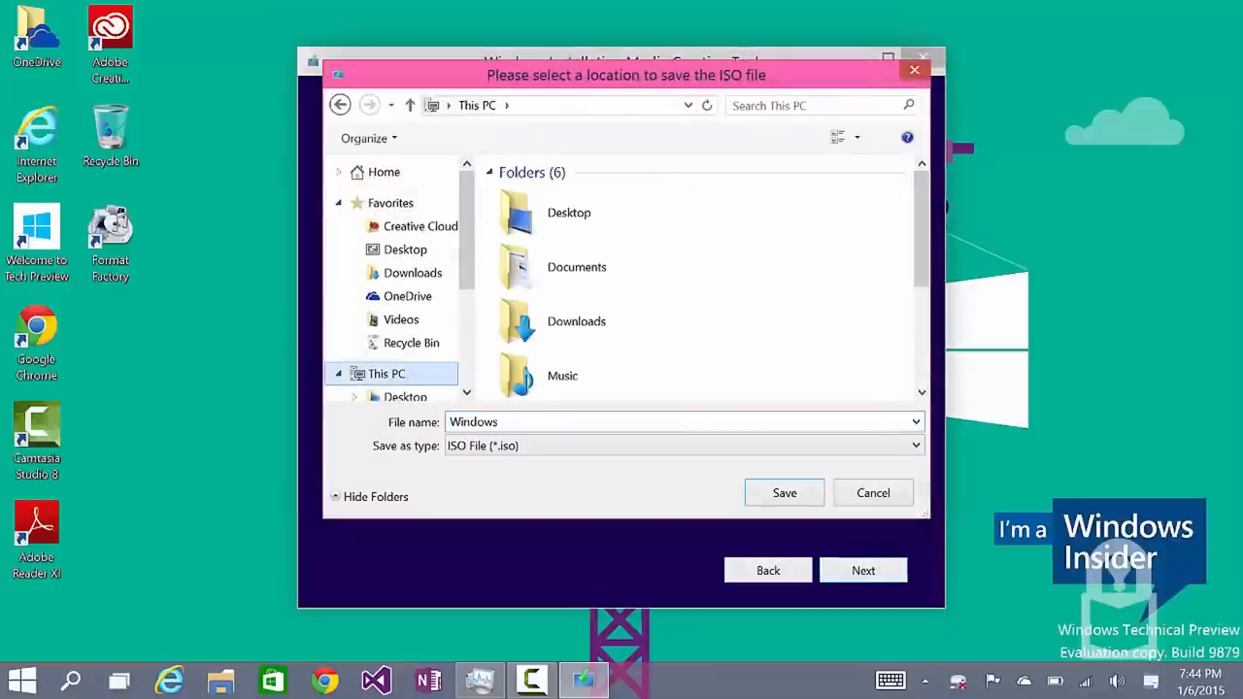
scroll(down, 3)
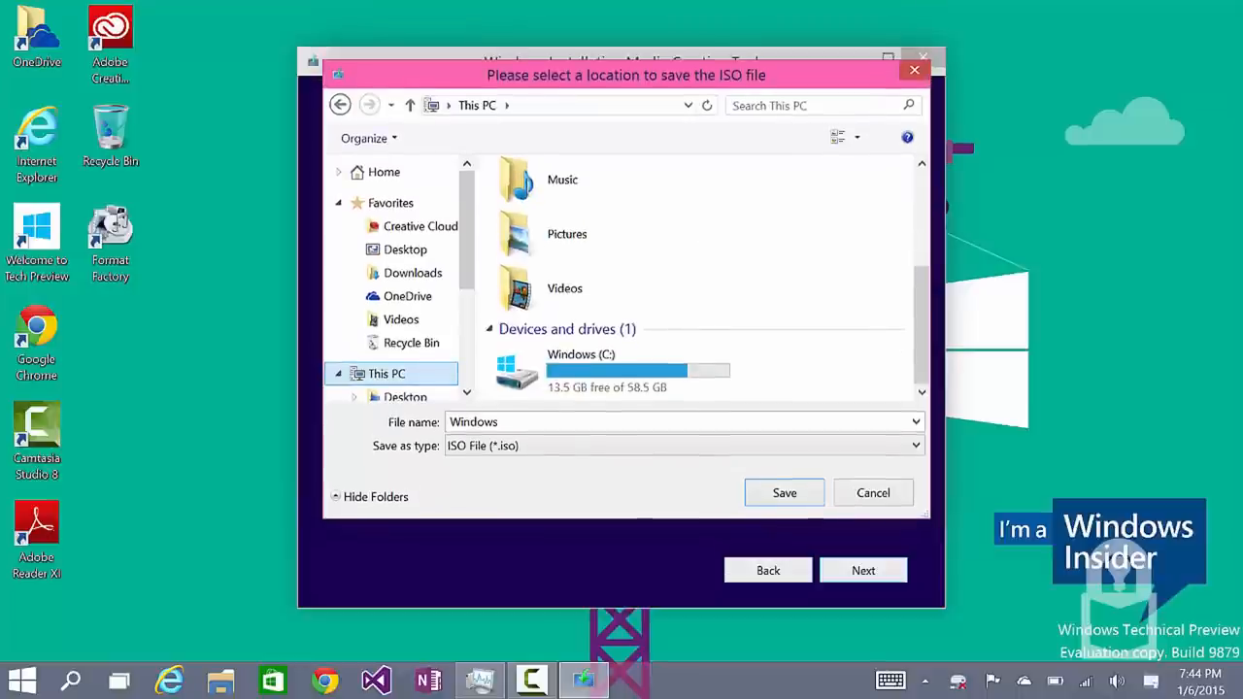
click(412, 272)
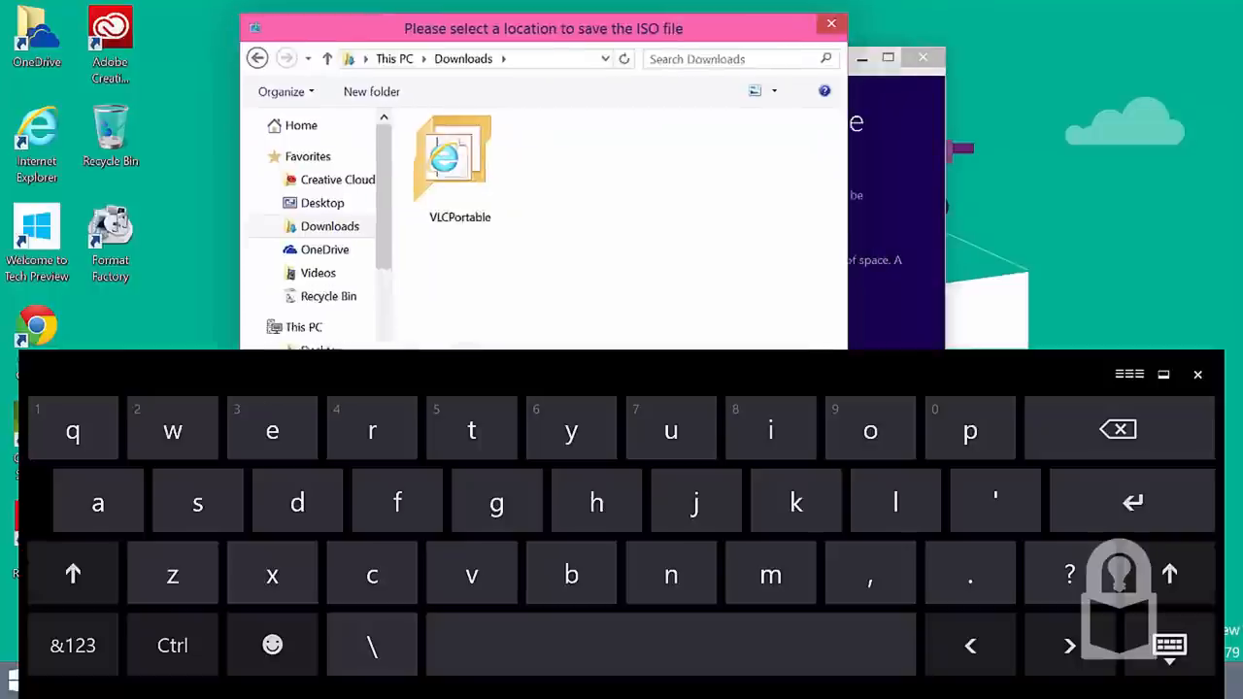
drag(544, 30, 586, 15)
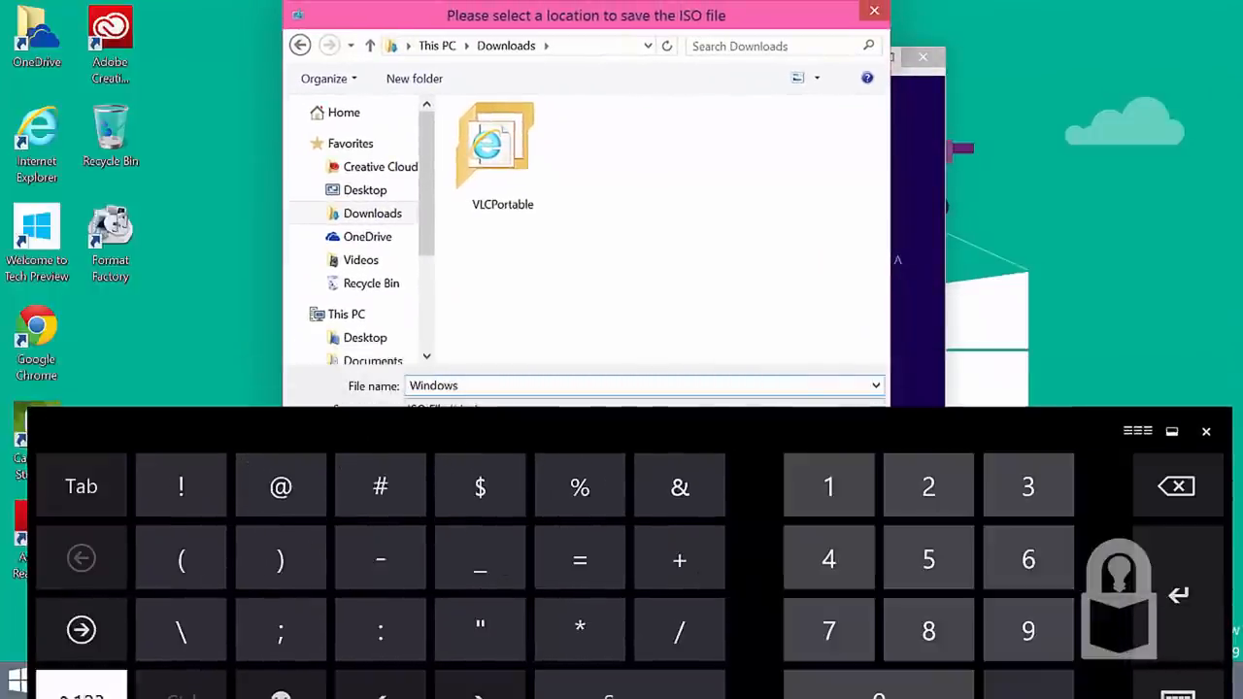
text(8.1)
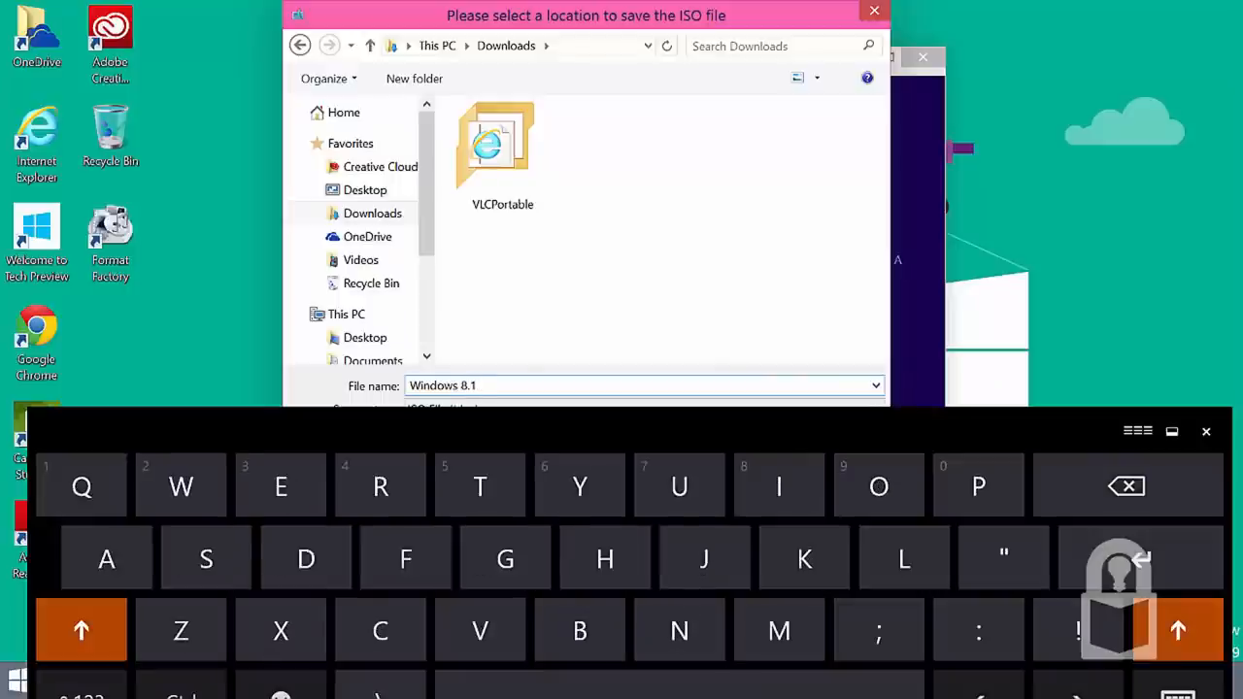
text(Pro)
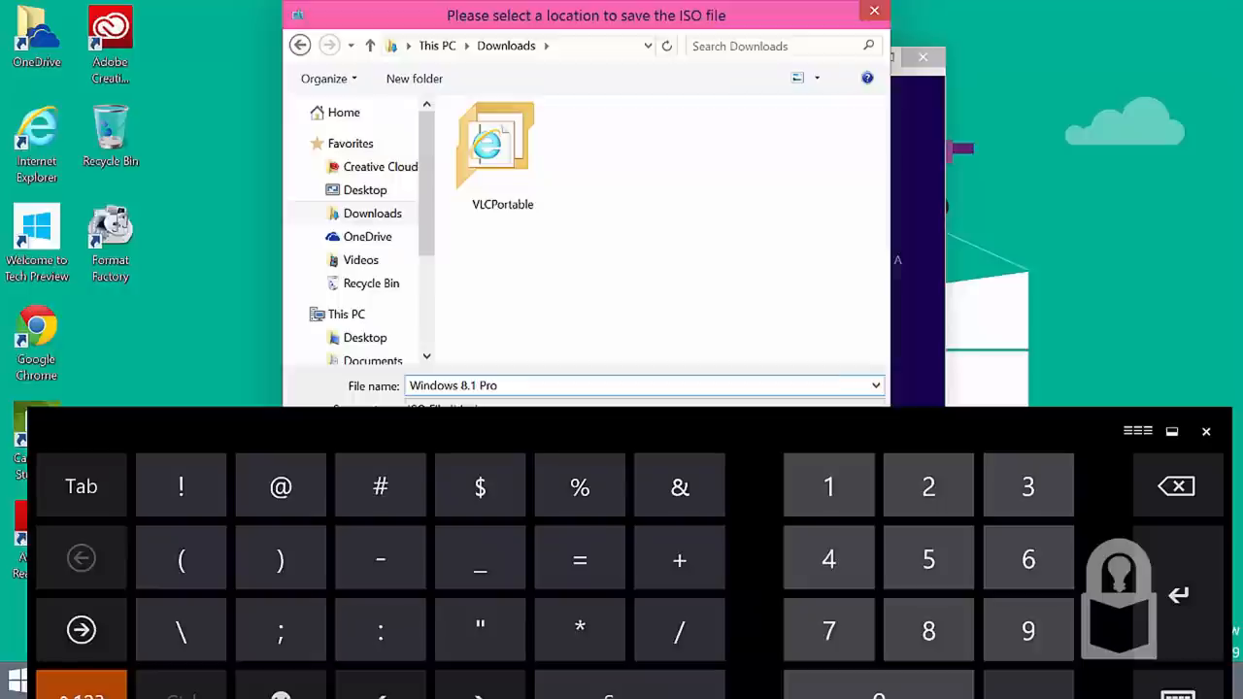
text(x)
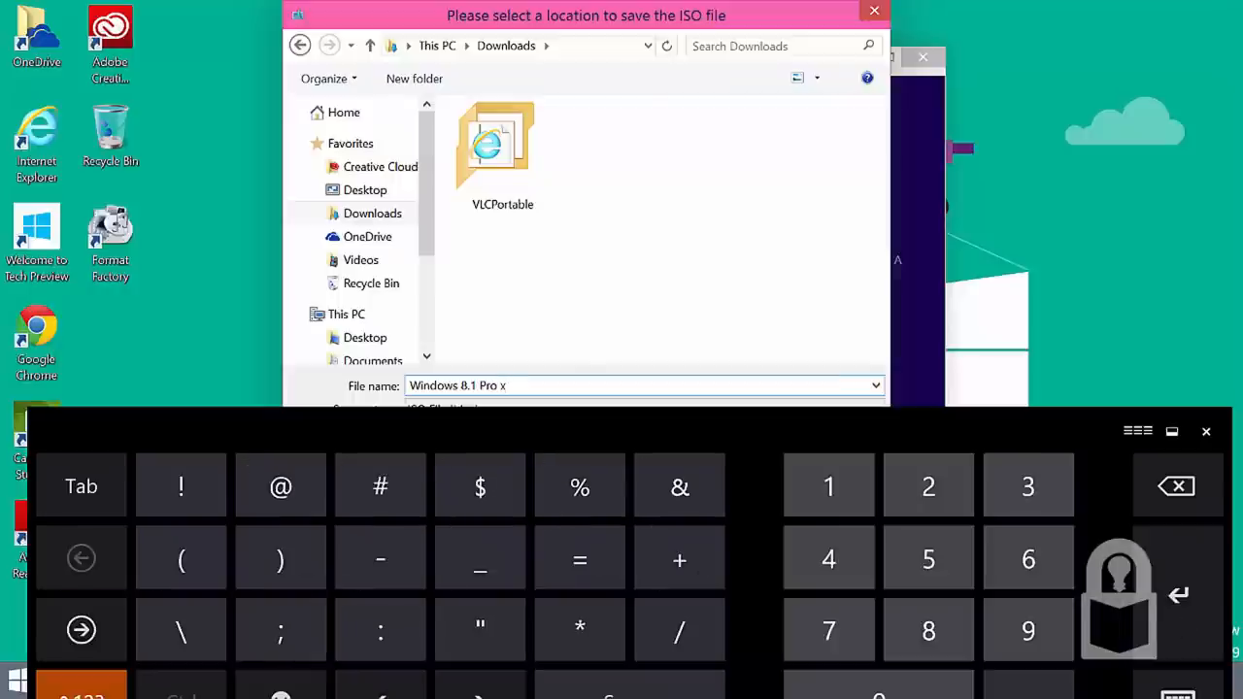
Step: Save the ISO to Downloads, wait for creation, and finish the wizard at the DVD-burn page
text(86)
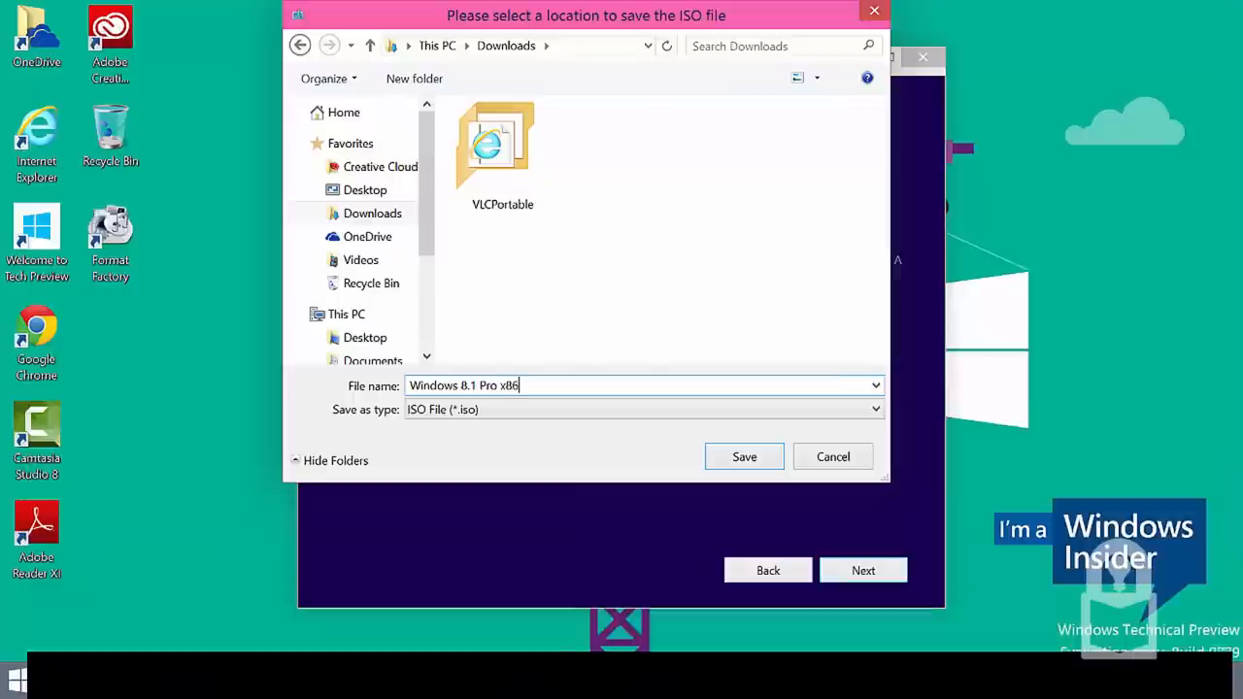
click(744, 456)
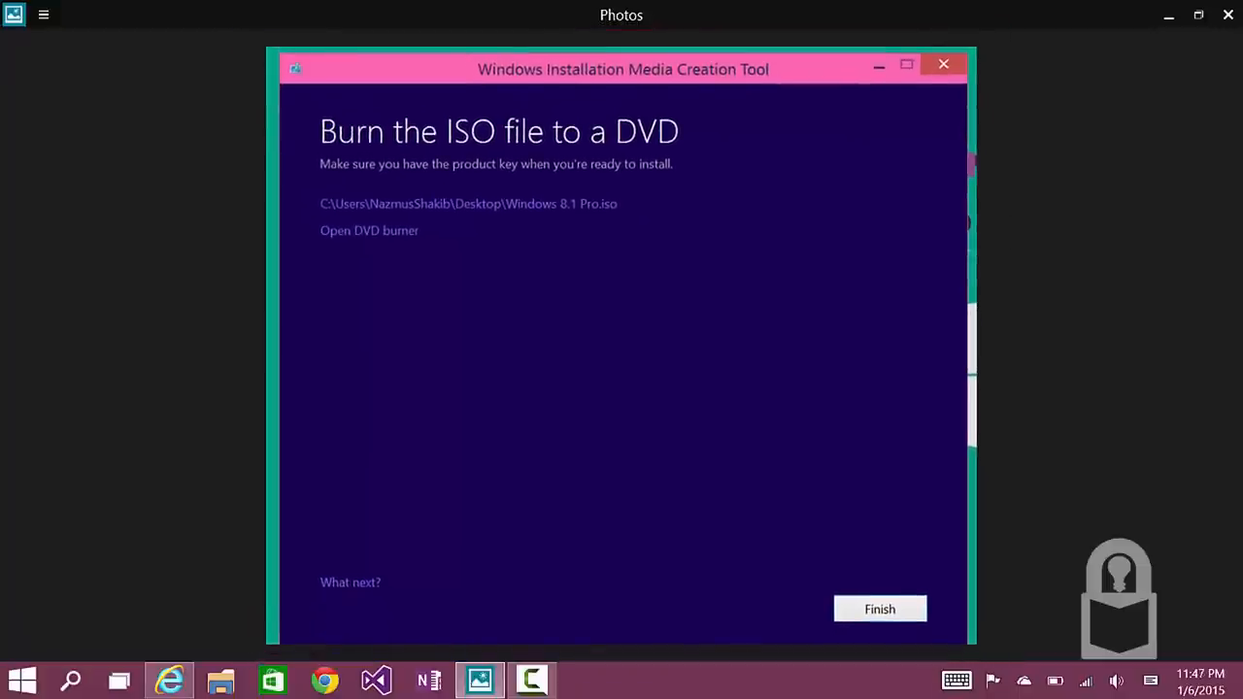
click(878, 610)
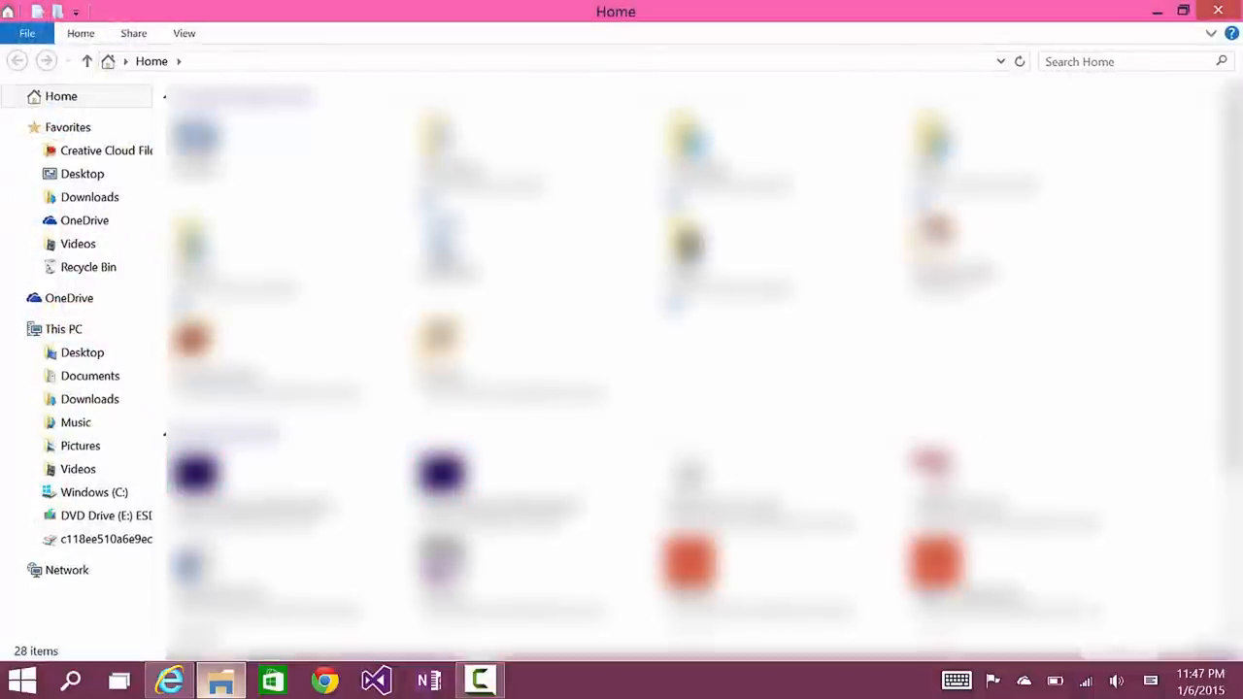
Step: Mount the downloaded ISO in Downloads using Disc Image Tools
click(89, 196)
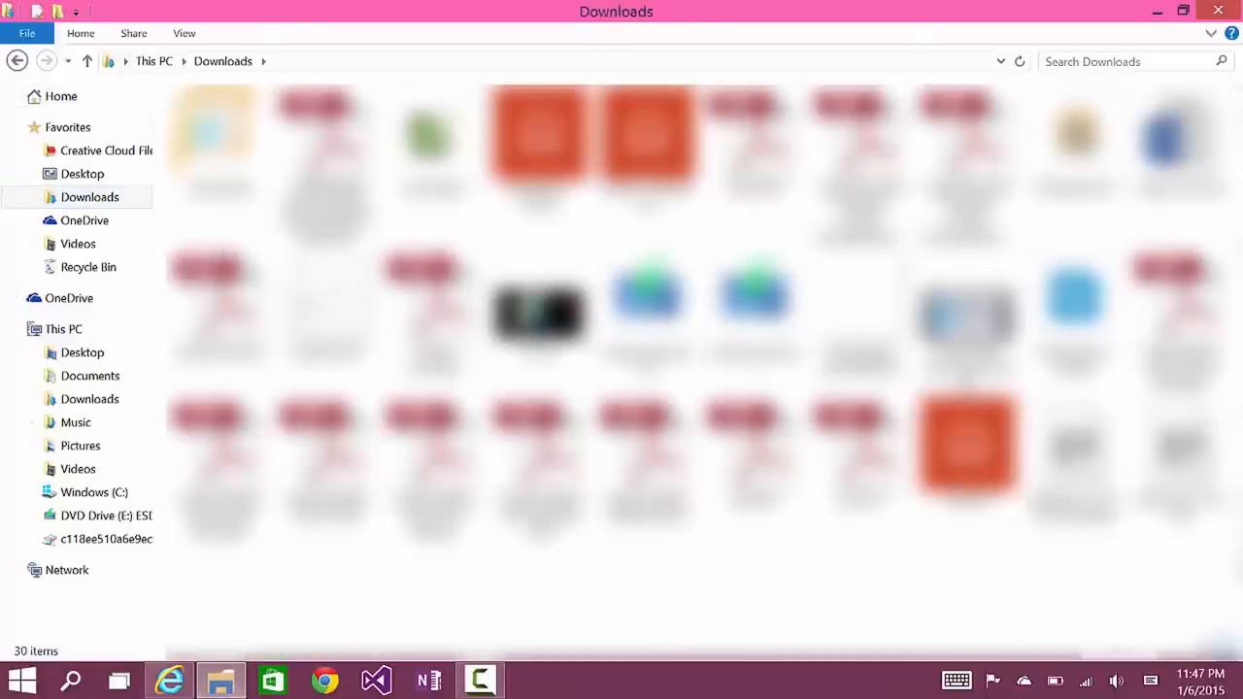
click(1181, 456)
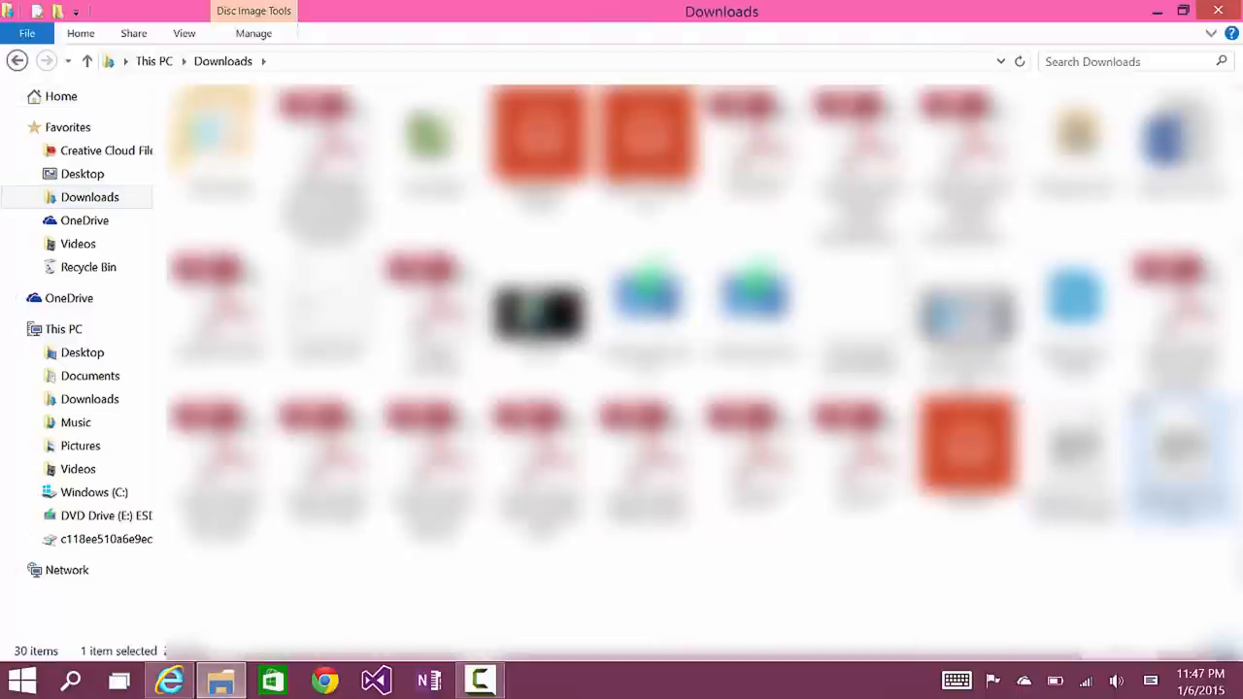
click(1076, 466)
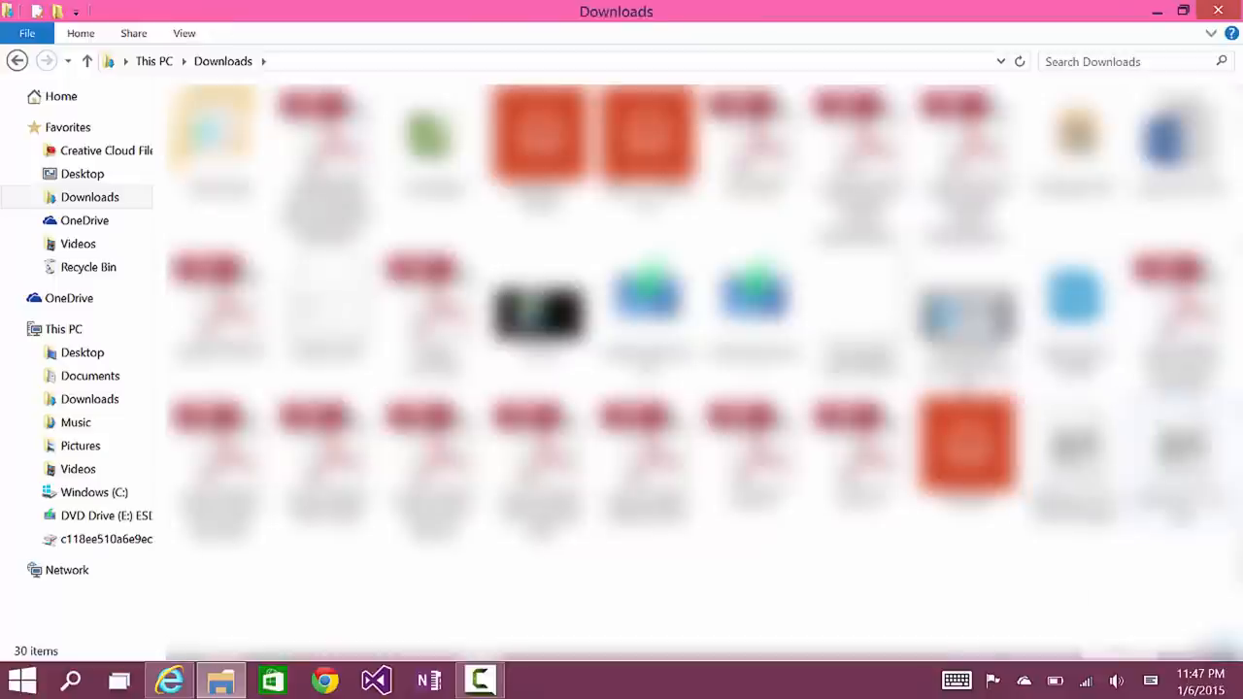
click(1072, 463)
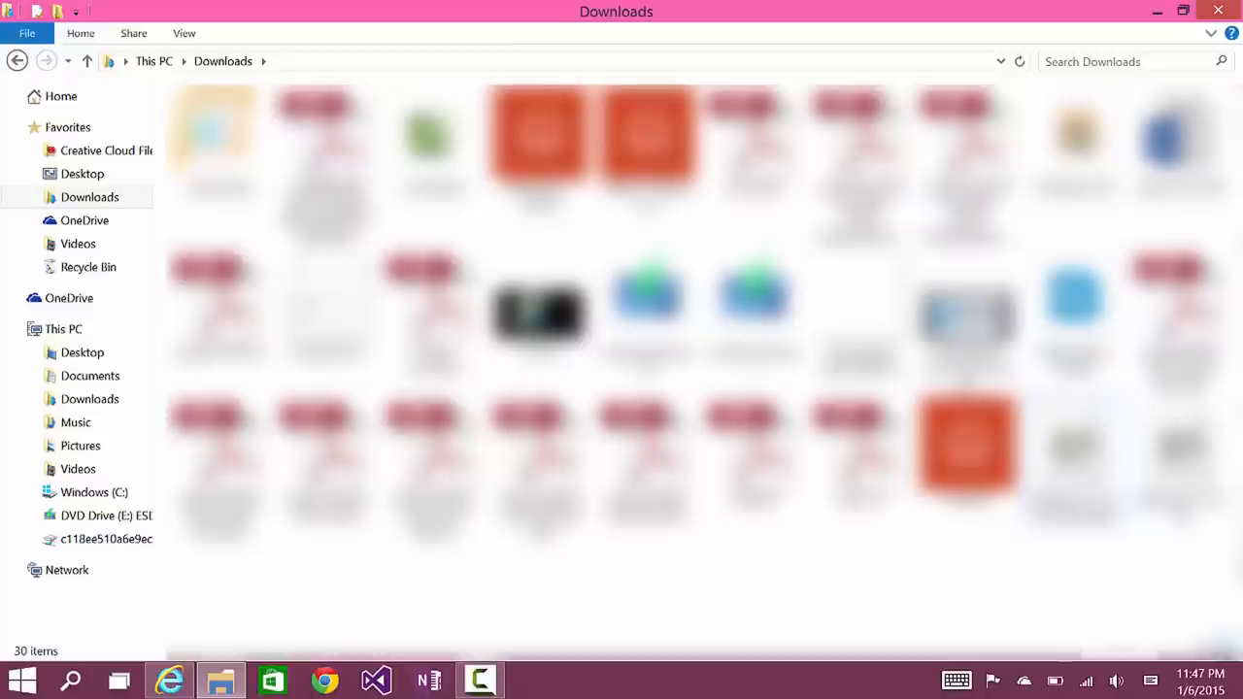
Step: Launch setup from the mounted DVD Drive (D:) ESD-ISO
click(97, 516)
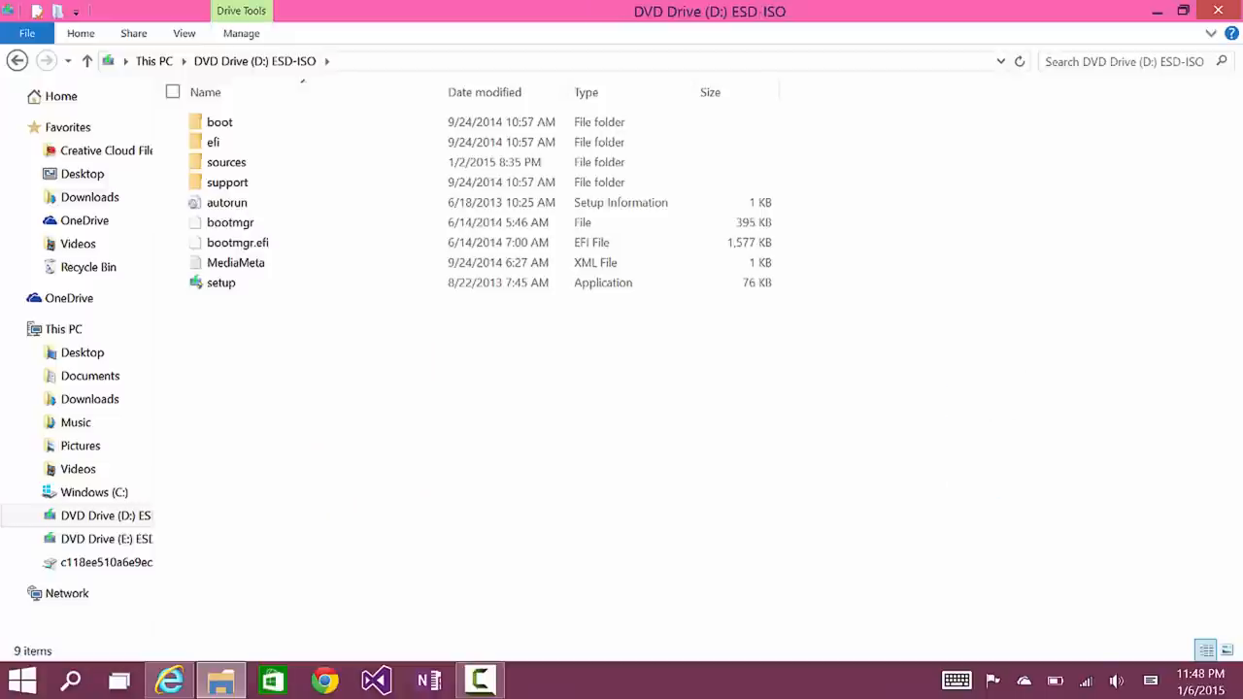
click(221, 283)
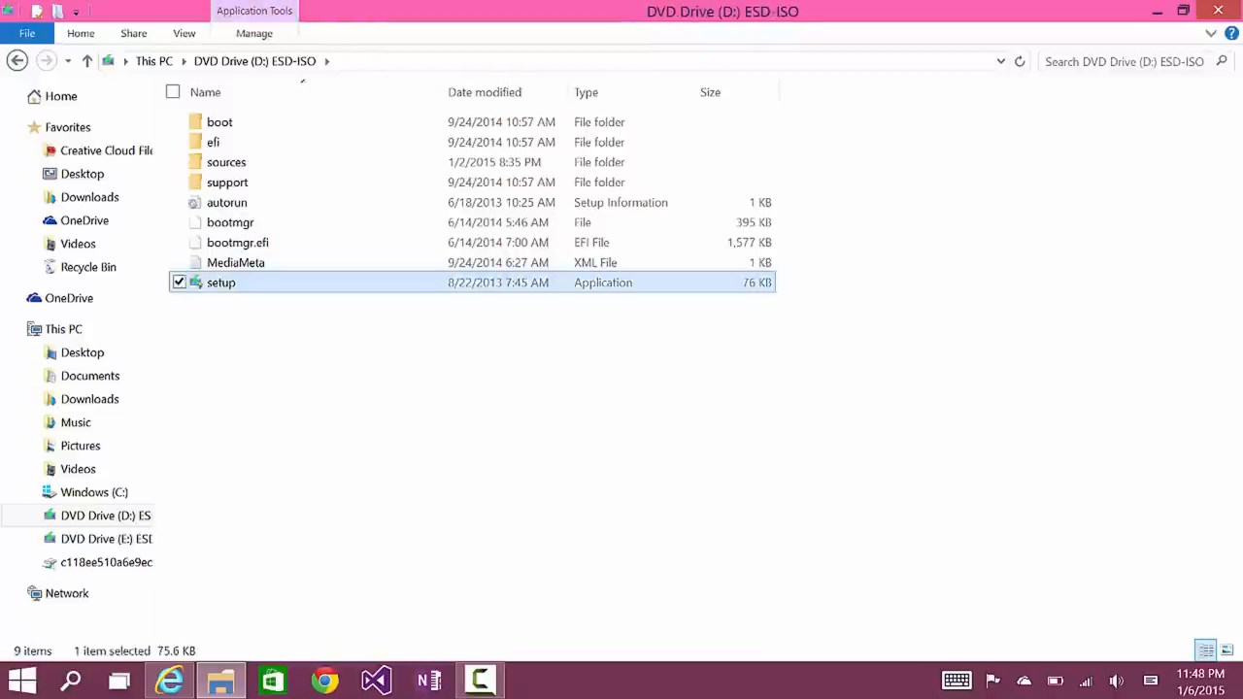
double_click(222, 283)
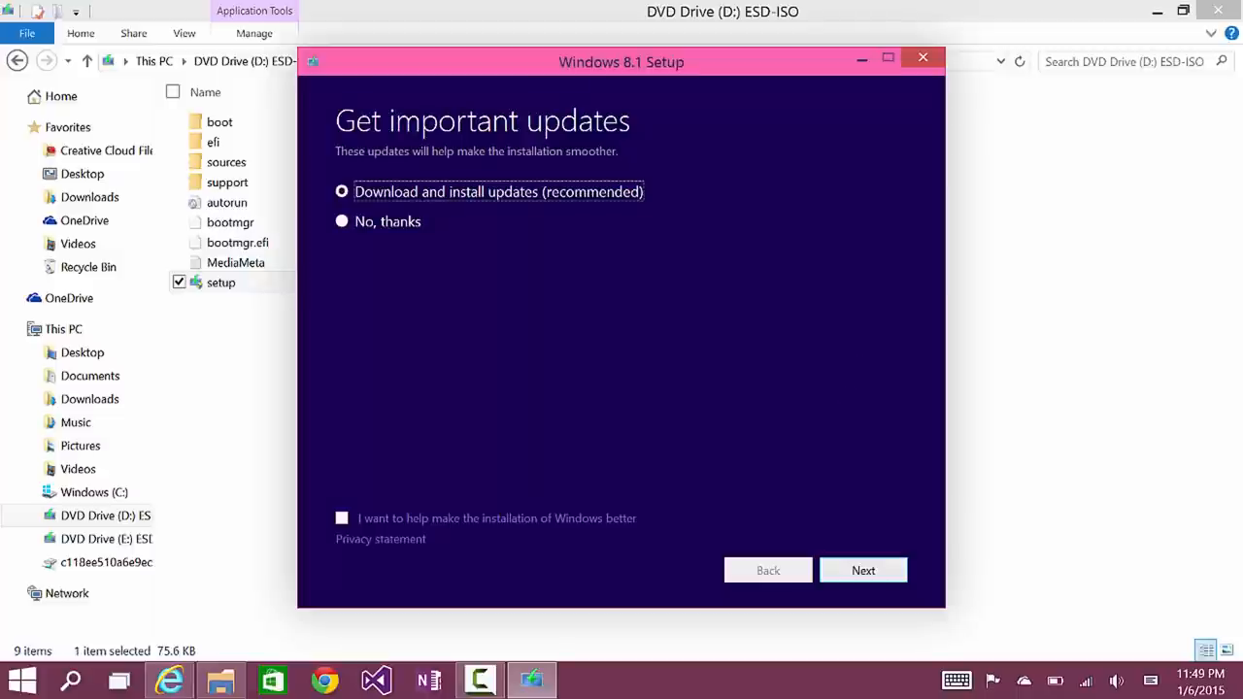
Step: Choose 'No, thanks' for updates, tick helping improve installation, and continue to the product key page
click(341, 221)
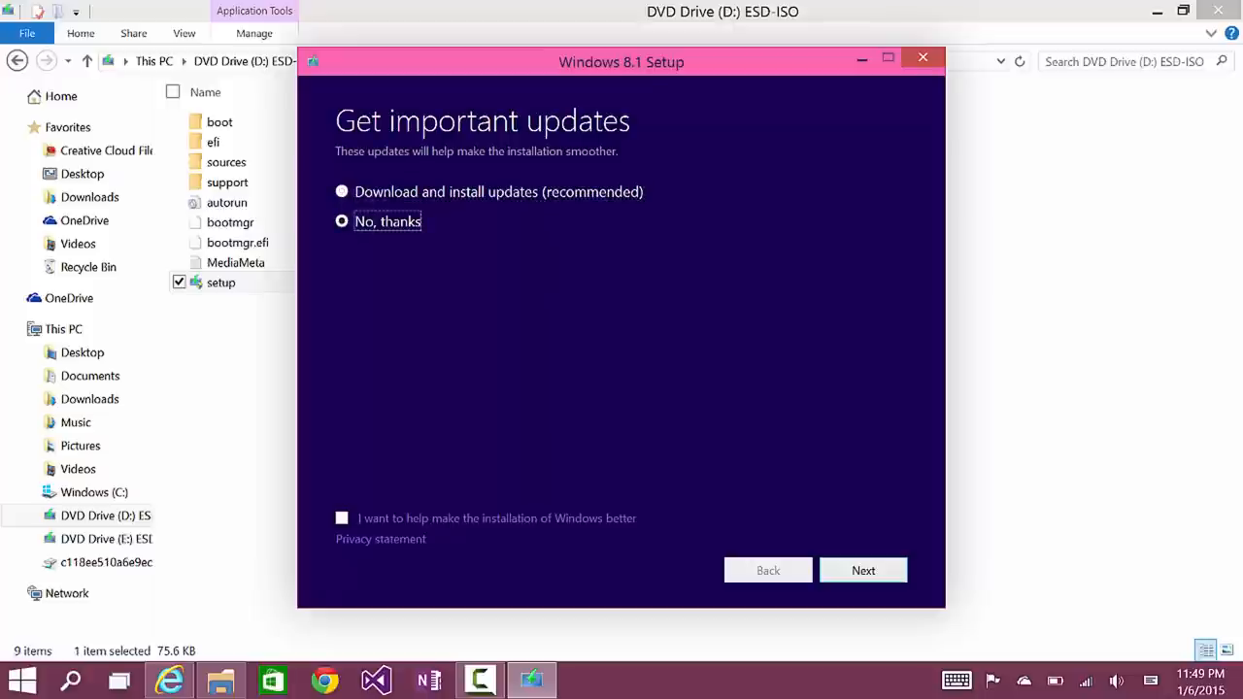
click(342, 517)
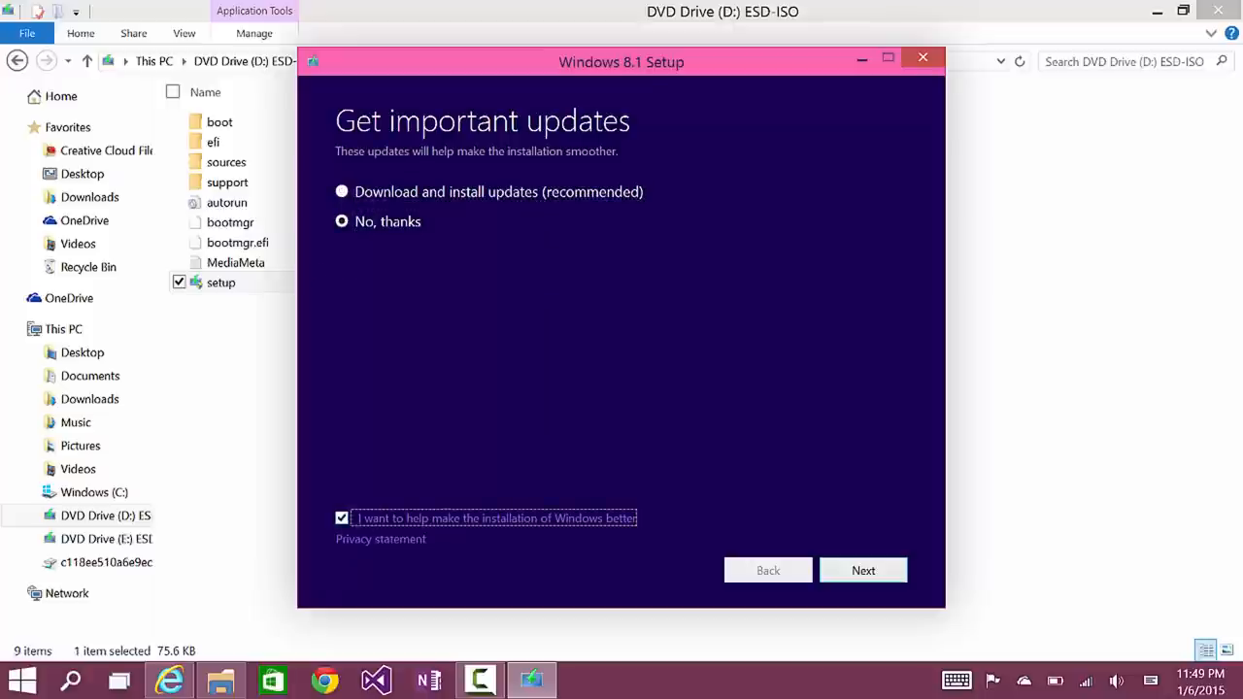
click(863, 571)
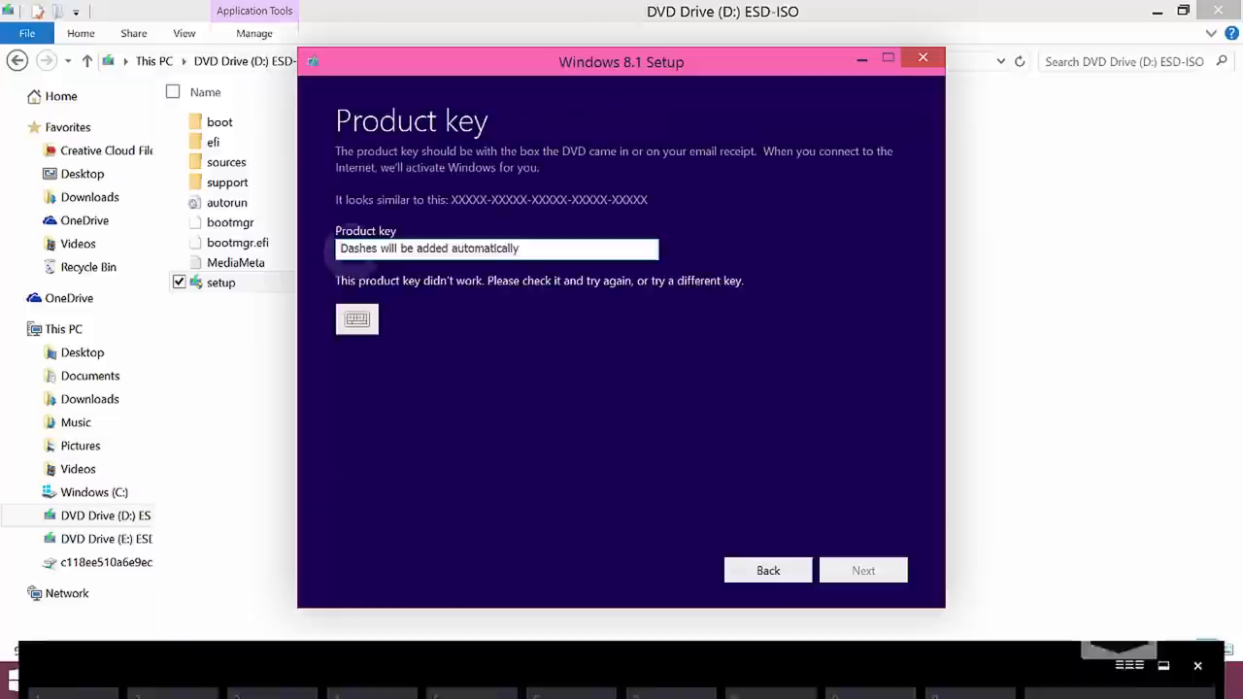
Step: Enter the product key with the touch keyboard and let setup begin checking it
click(357, 319)
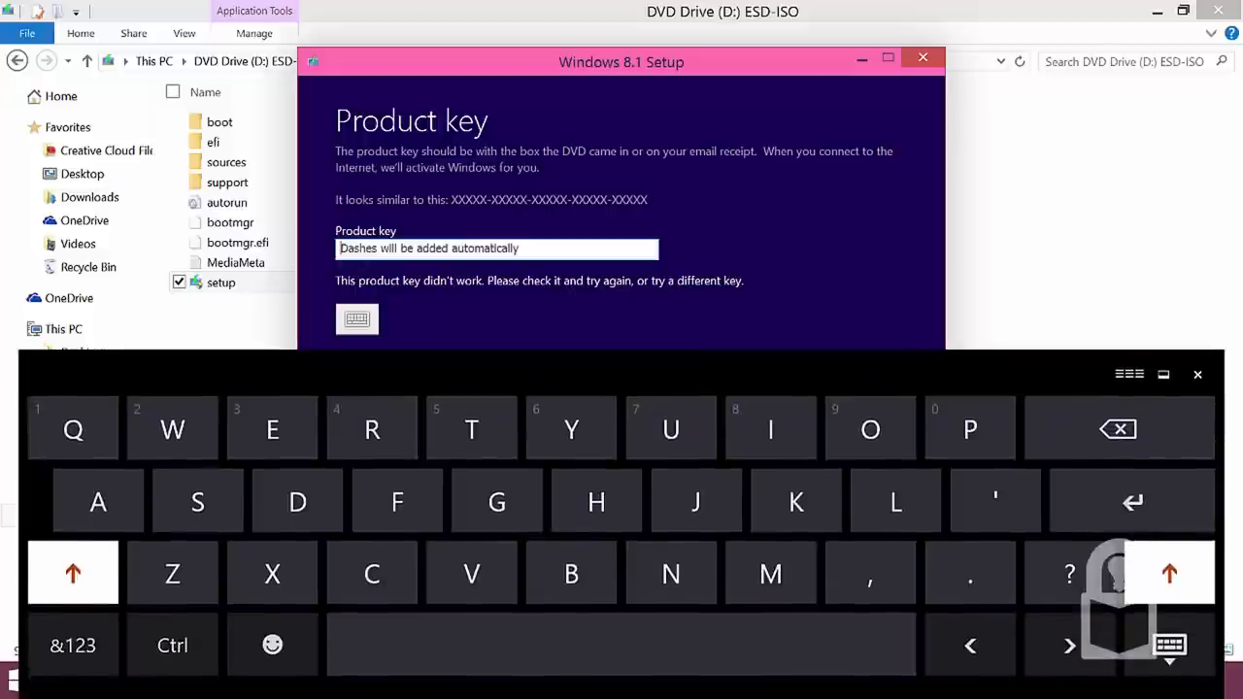
click(1196, 373)
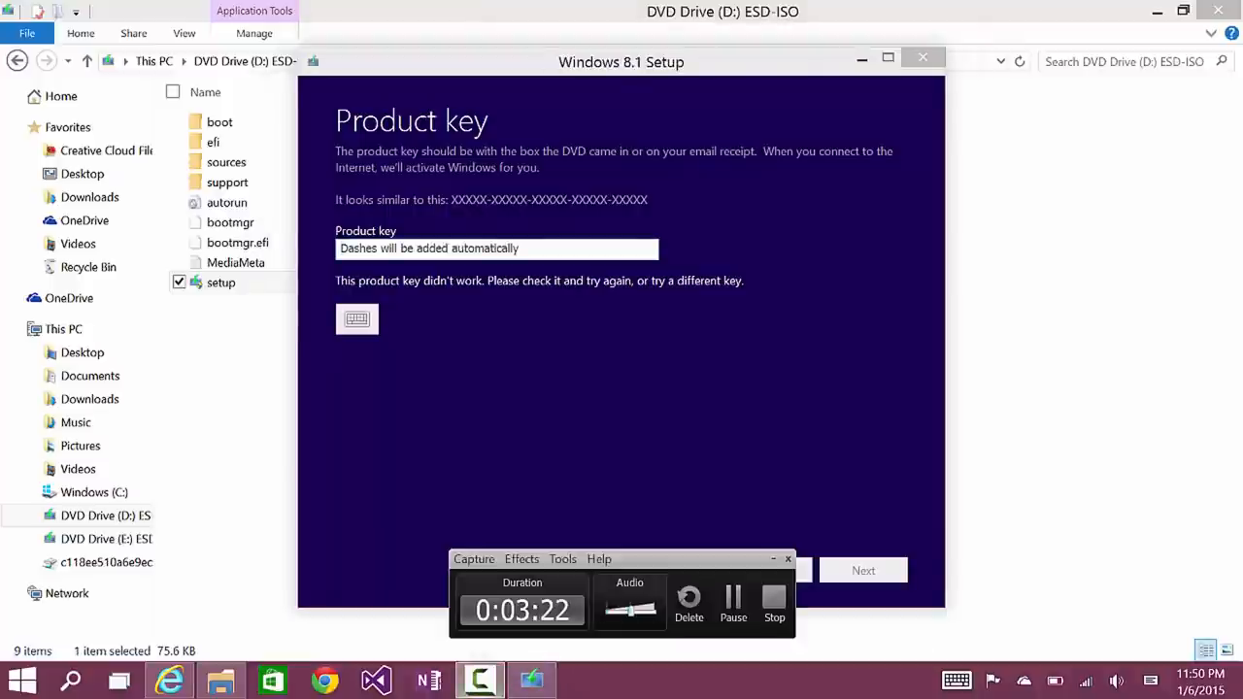
click(357, 319)
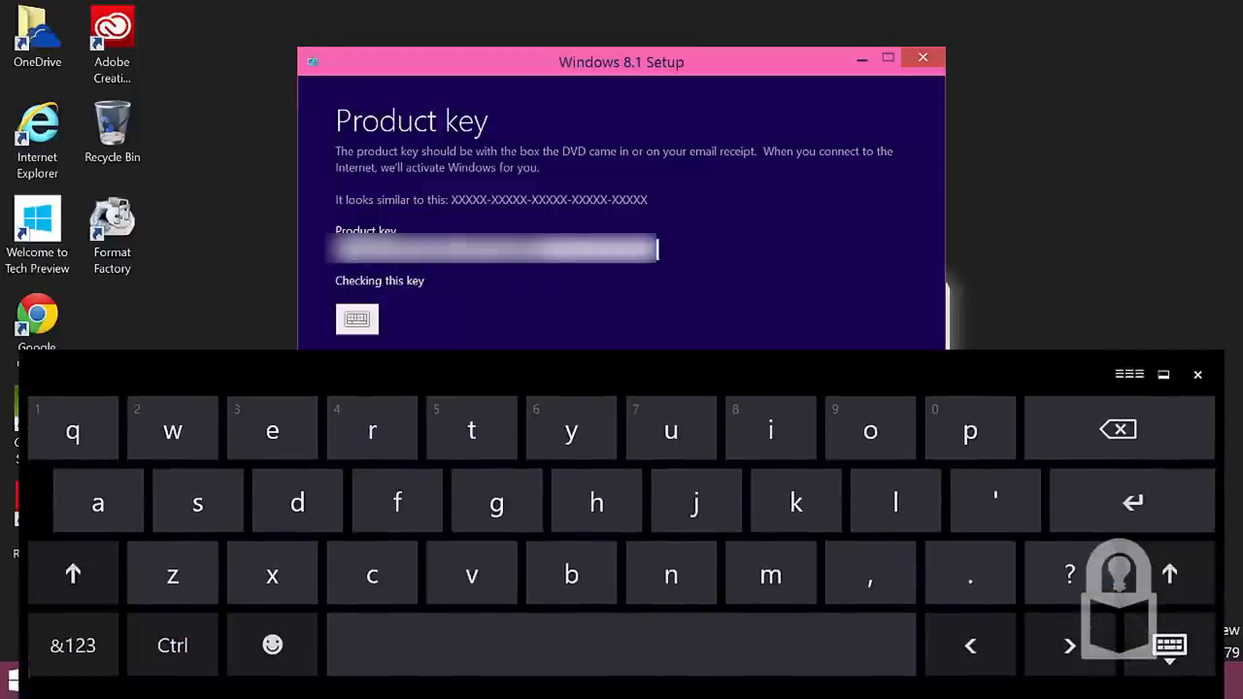
click(1197, 373)
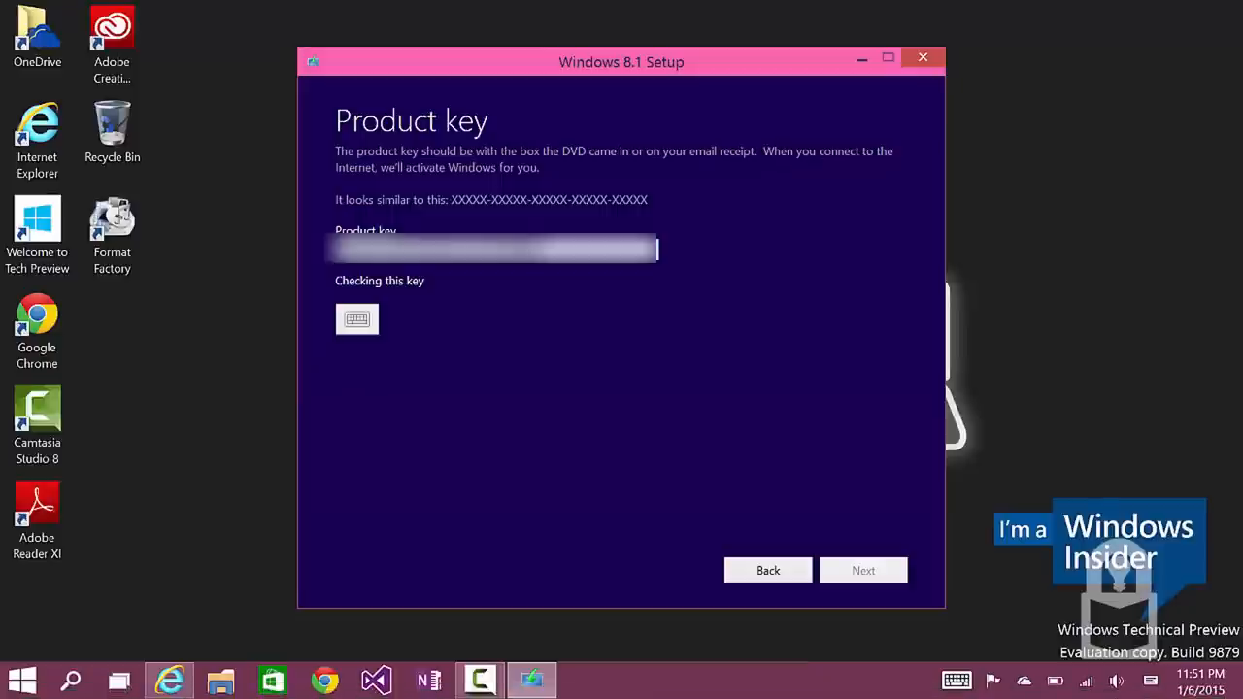